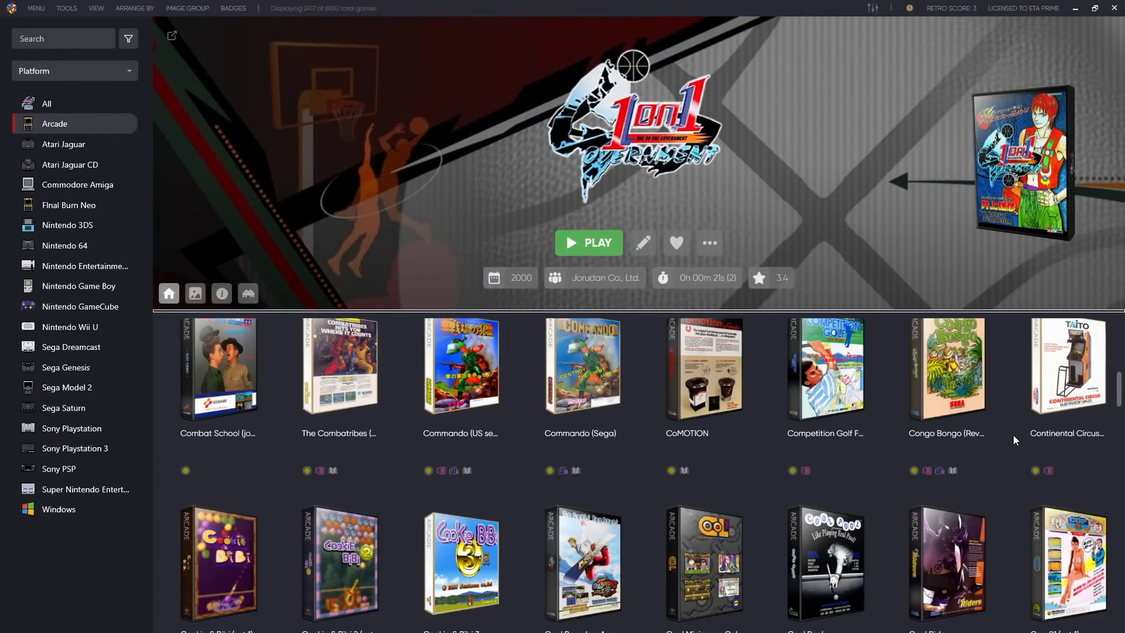
Scroll through the Arcade game grid, then switch the sidebar to All platforms
{"action": "scroll", "scroll_direction": "down", "scroll_amount": 3}
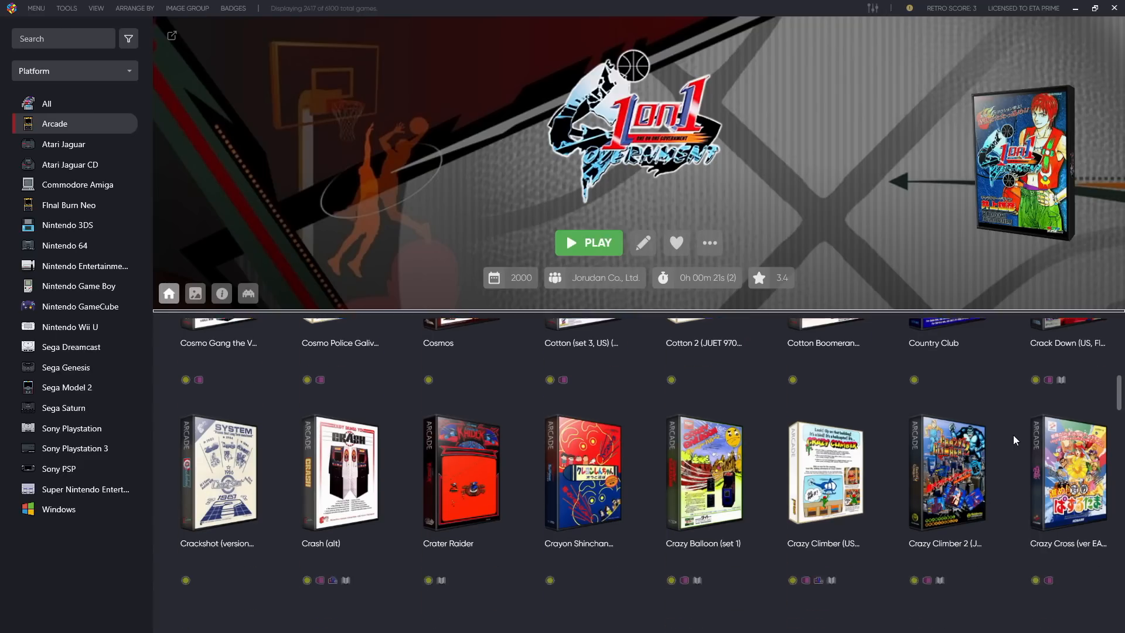
{"action": "scroll", "scroll_direction": "down", "scroll_amount": 3}
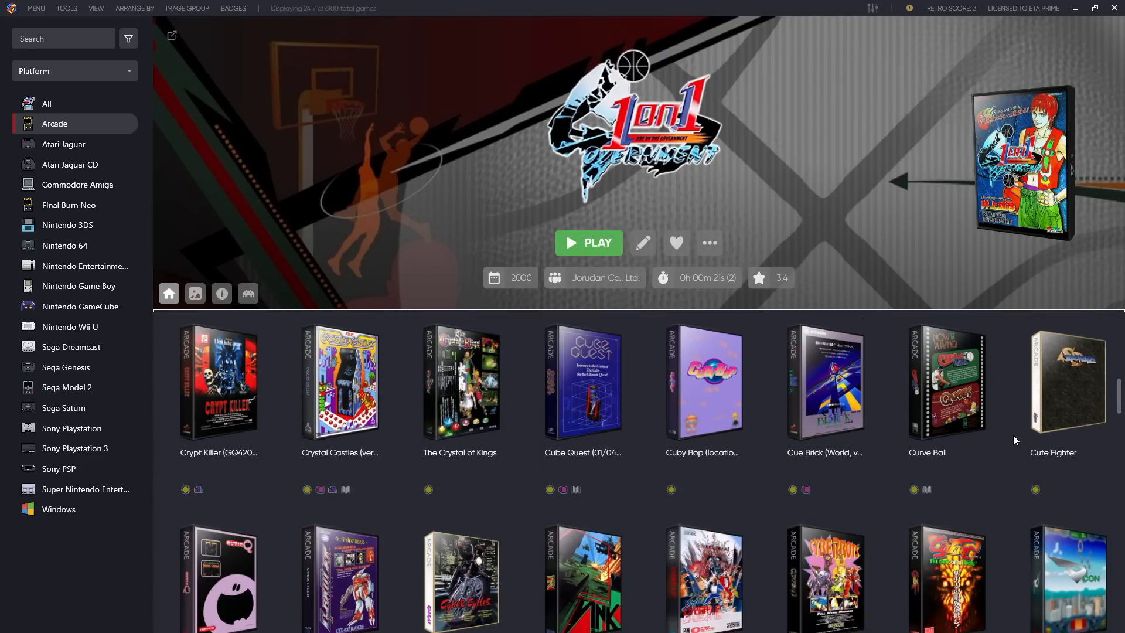
{"action": "scroll", "scroll_direction": "down", "scroll_amount": 3}
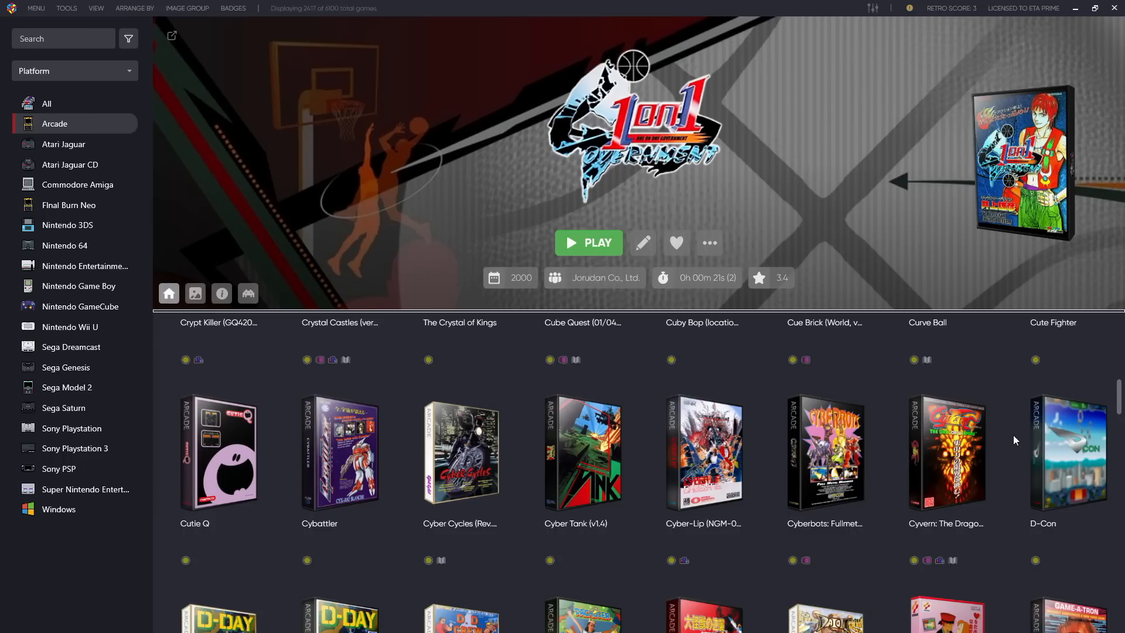
{"action": "scroll", "scroll_direction": "down", "scroll_amount": 3}
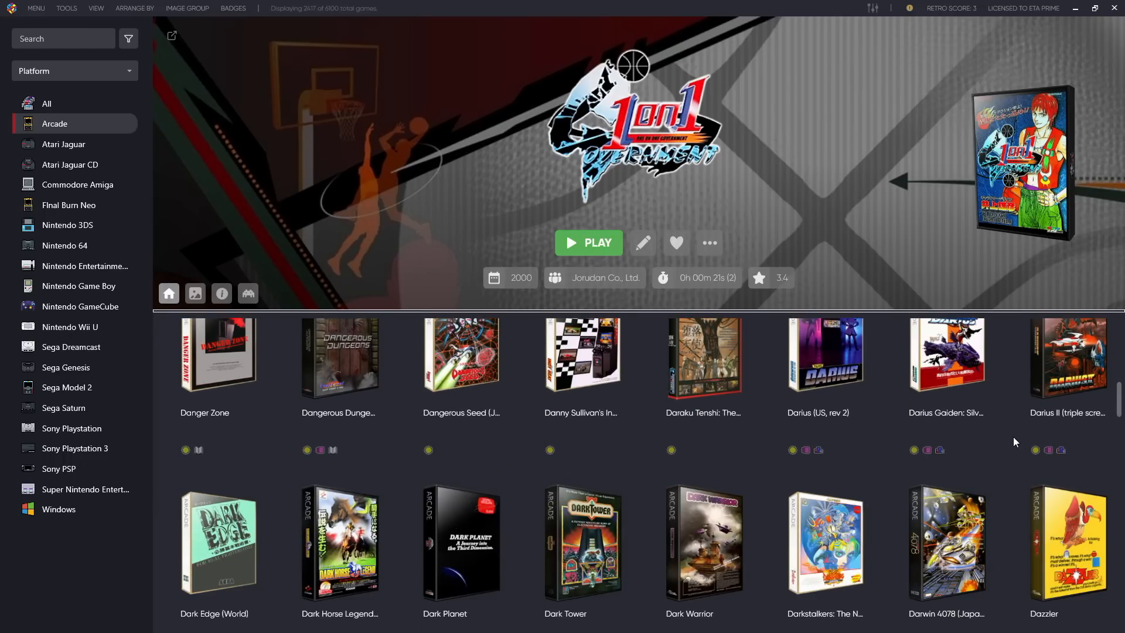
{"action": "scroll", "scroll_direction": "down", "scroll_amount": 3}
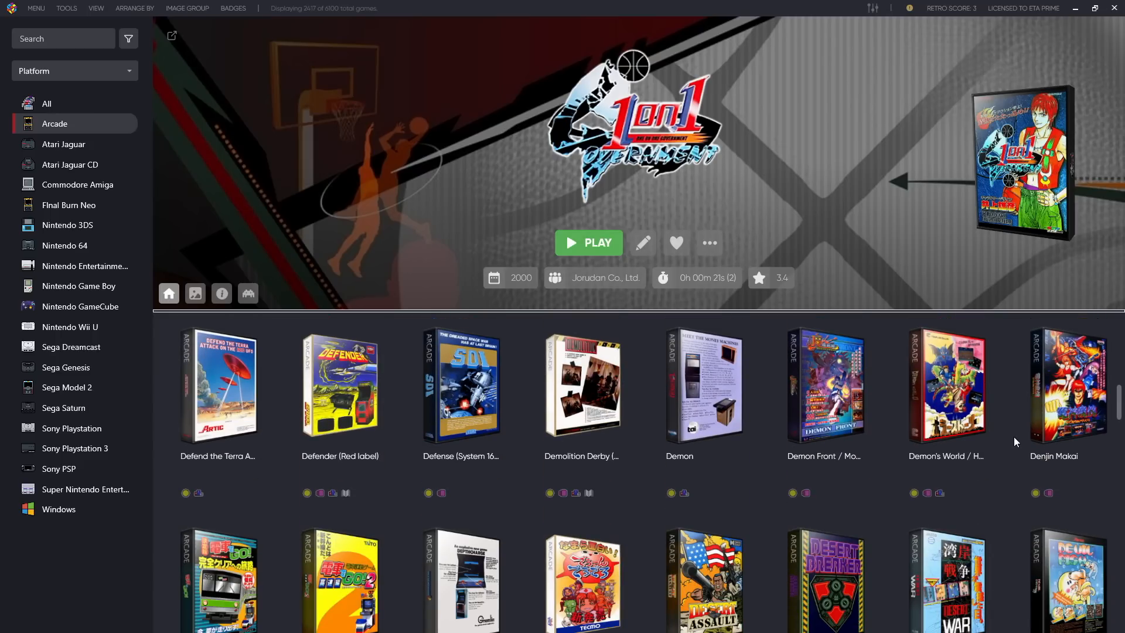
{"action": "mouse_move", "coordinate": [1017, 446]}
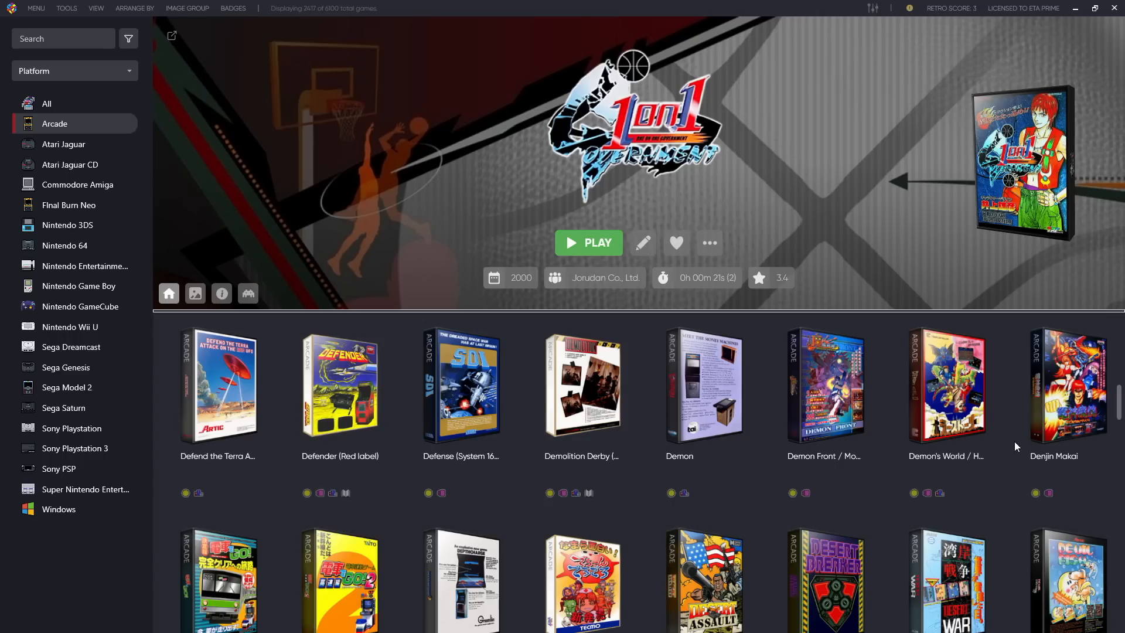
{"action": "scroll", "scroll_direction": "down", "scroll_amount": 3}
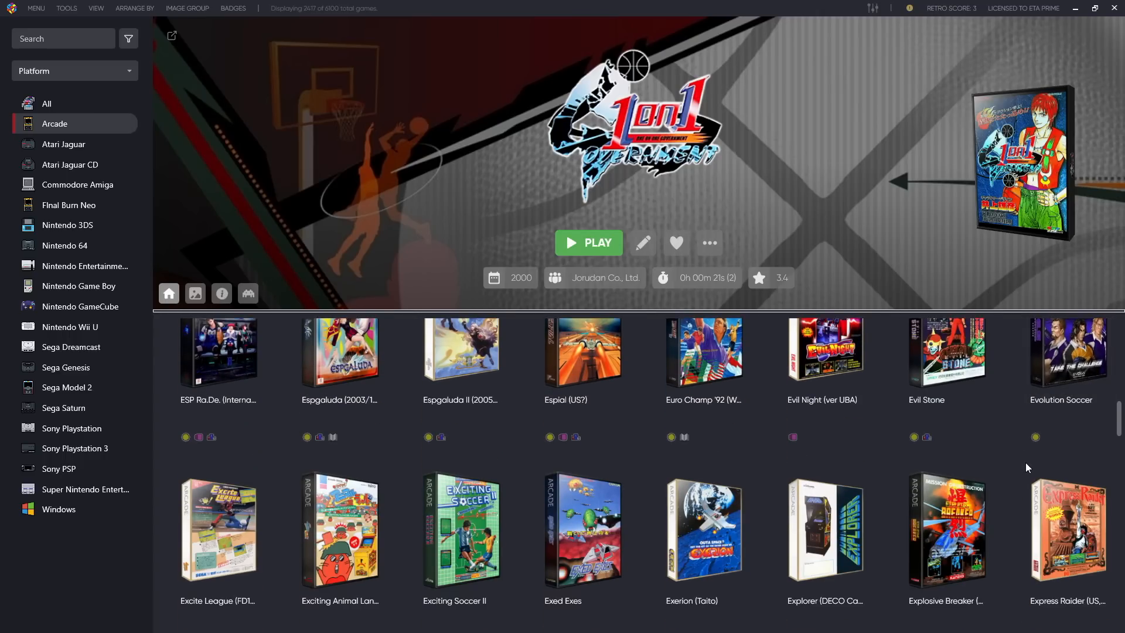
{"action": "scroll", "scroll_direction": "down", "scroll_amount": 3}
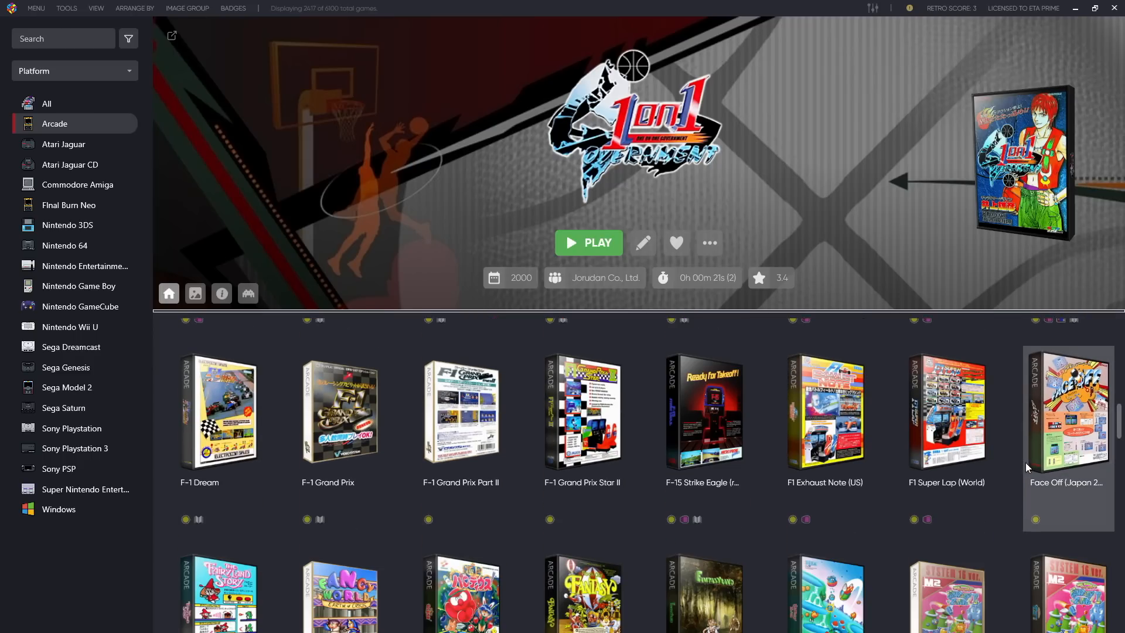
{"action": "scroll", "scroll_direction": "down", "scroll_amount": 3}
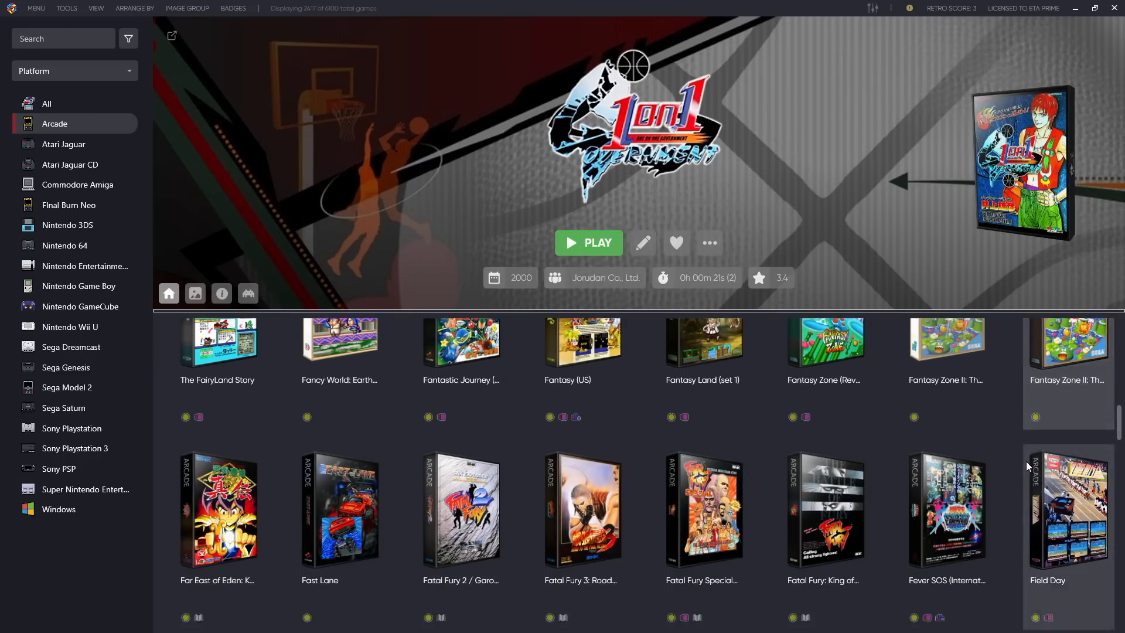
{"action": "scroll", "scroll_direction": "down", "scroll_amount": 3}
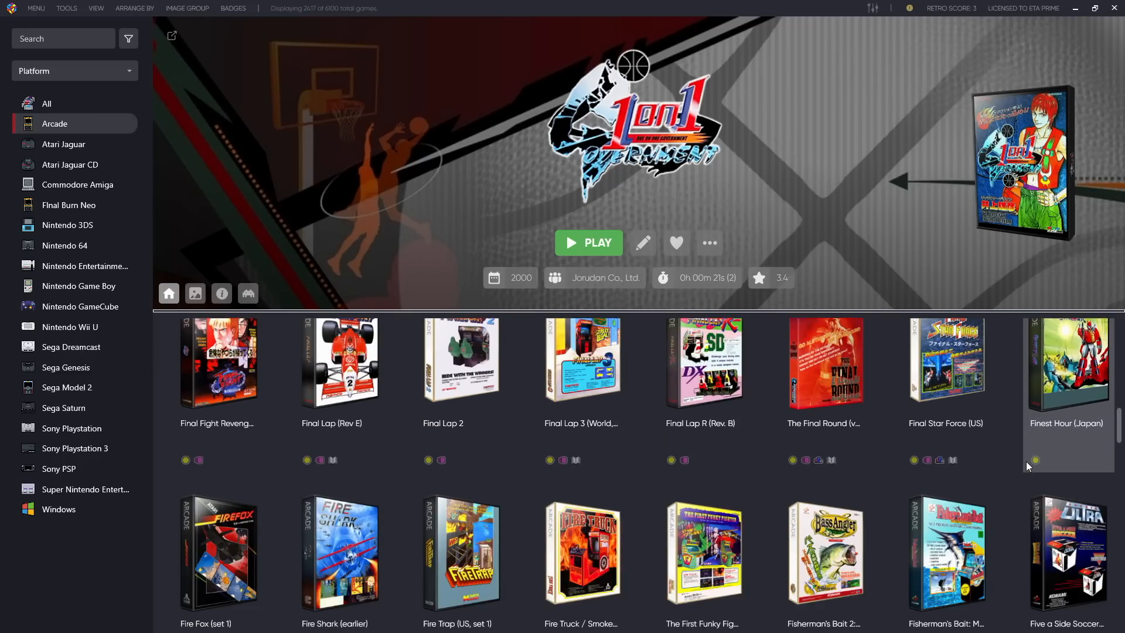
{"action": "left_click", "coordinate": [45, 103]}
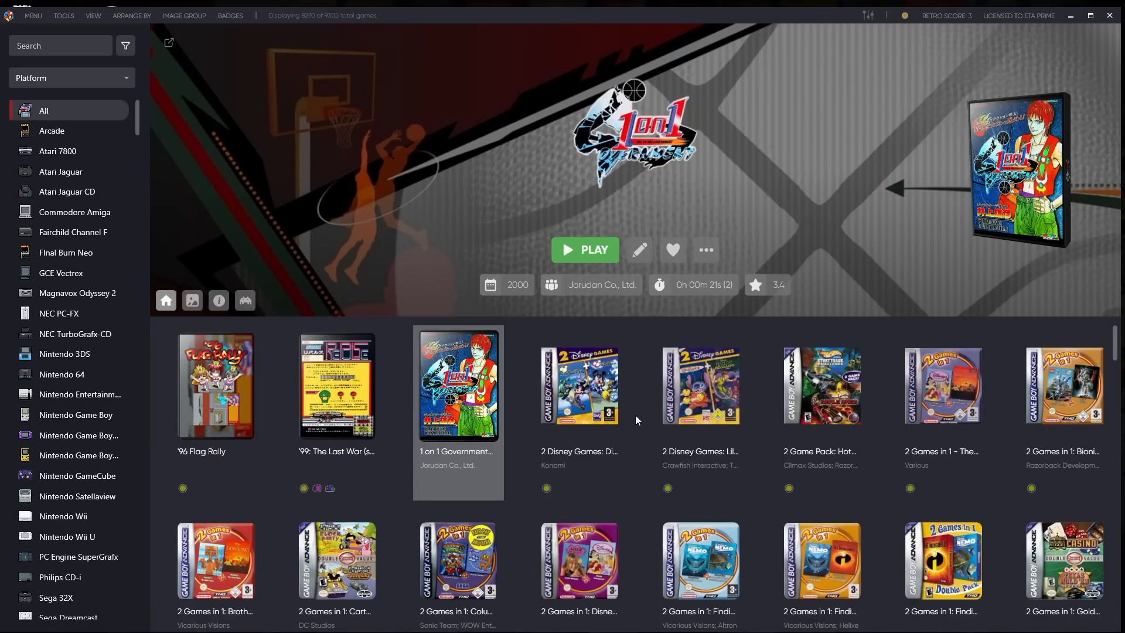
{"action": "mouse_move", "coordinate": [64, 15]}
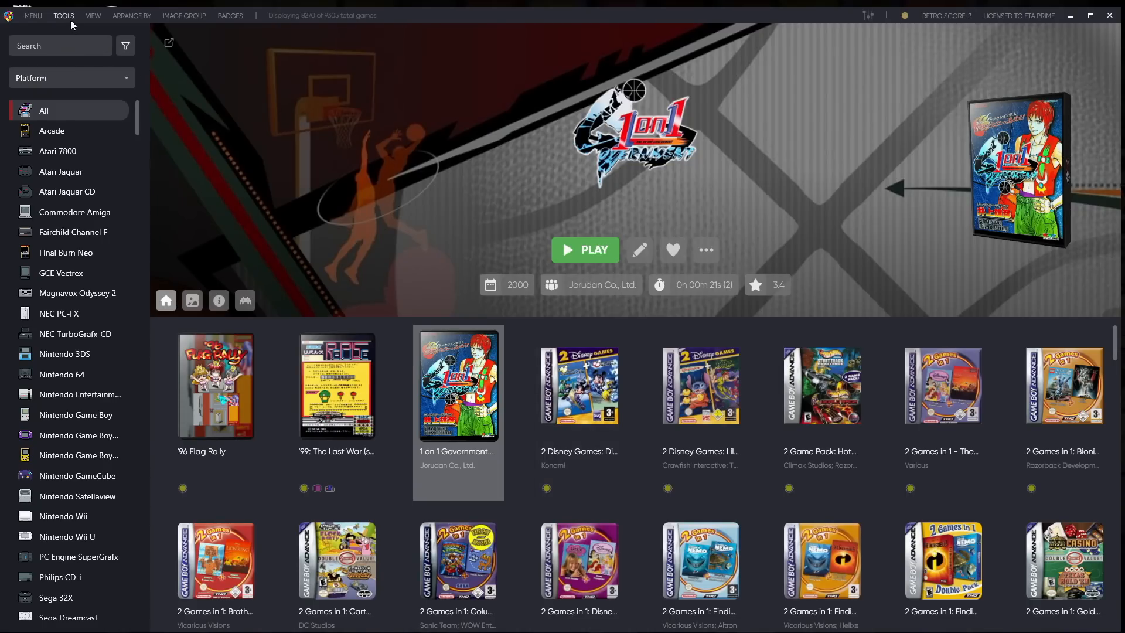
Turn on Enable Automatic ROM Imports in Options under General > Automated Imports
{"action": "left_click", "coordinate": [63, 16]}
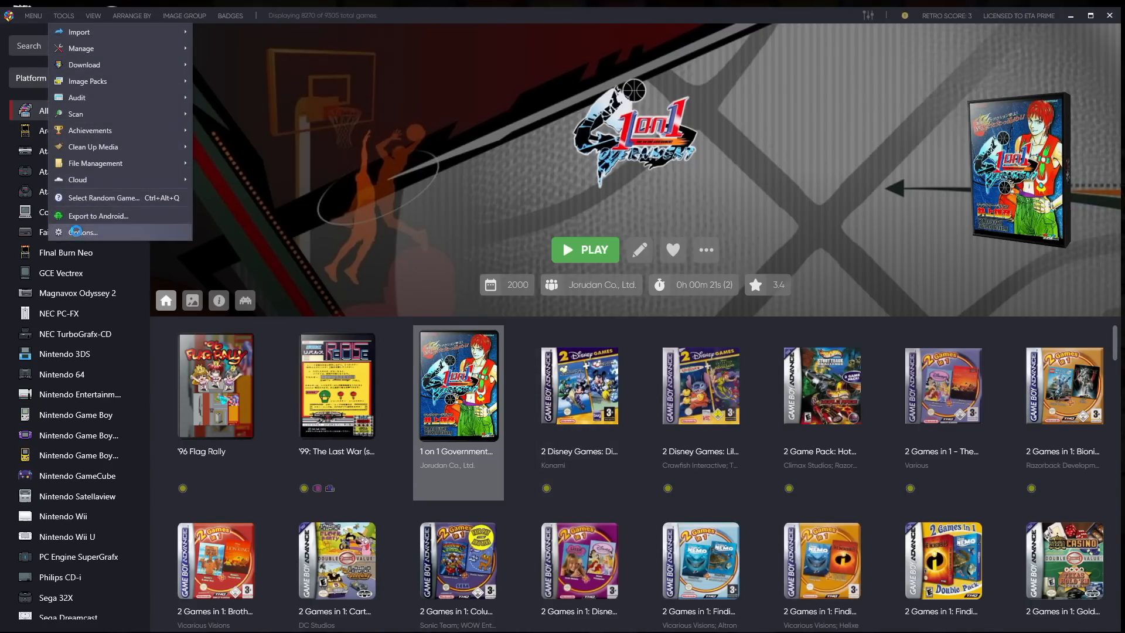
{"action": "left_click", "coordinate": [83, 232]}
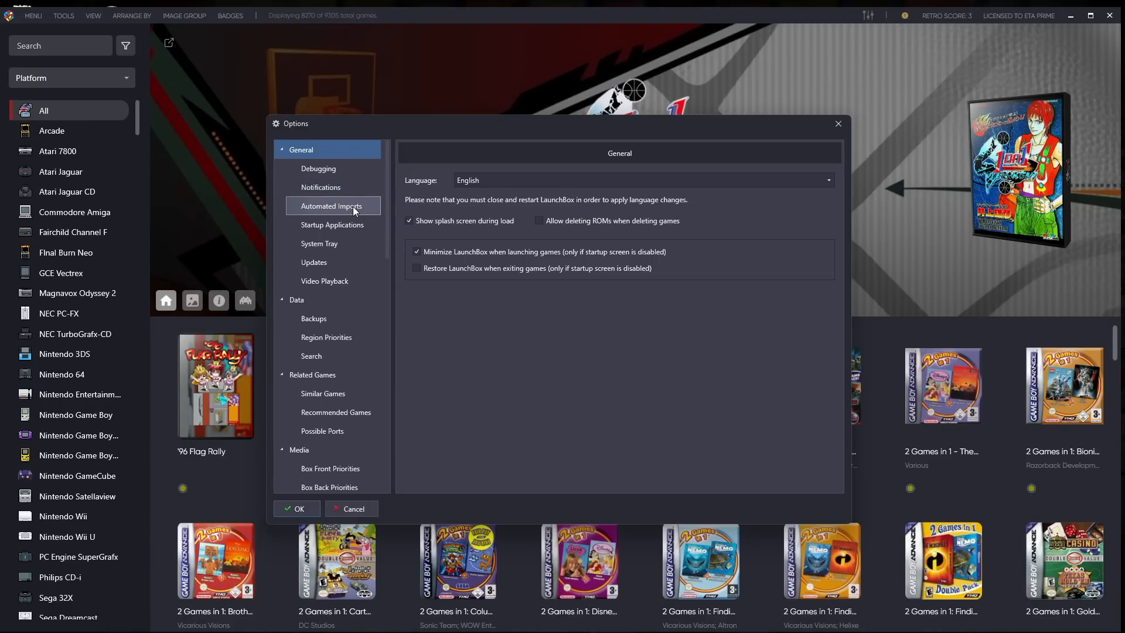
{"action": "left_click", "coordinate": [332, 206]}
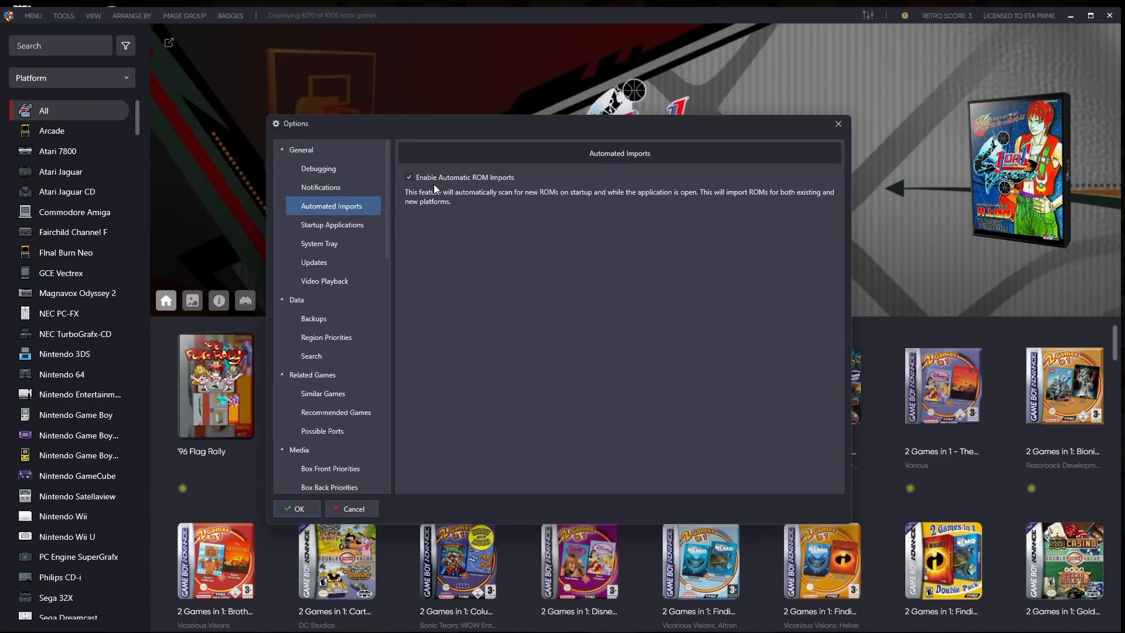
{"action": "mouse_move", "coordinate": [440, 188]}
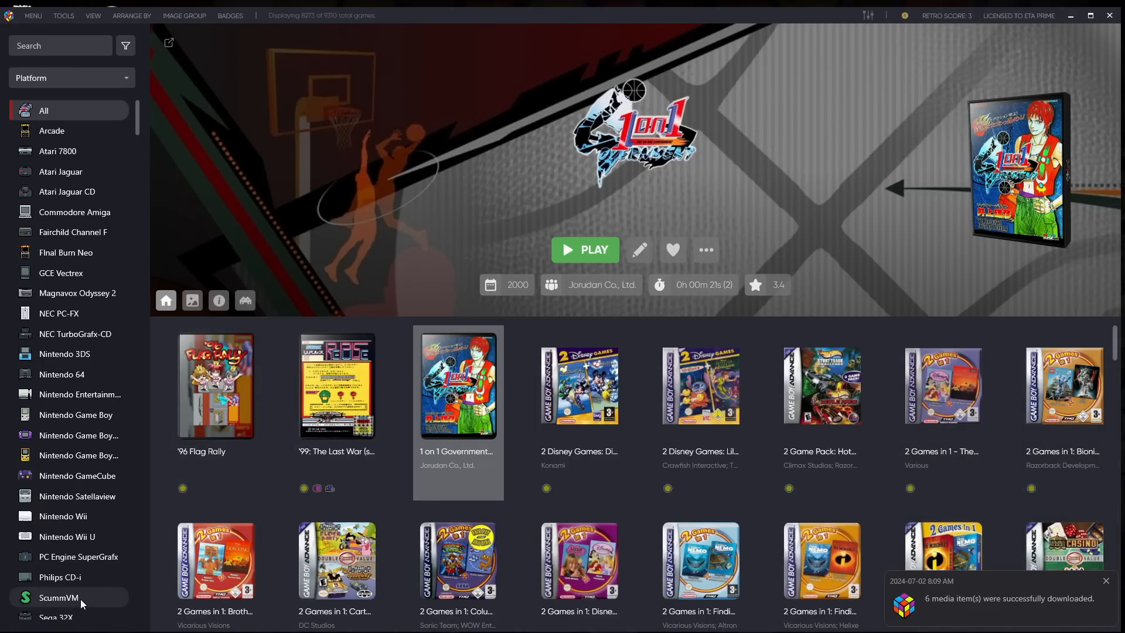
Select ScummVM in the platform sidebar to browse its five adventure games
{"action": "left_click", "coordinate": [61, 589]}
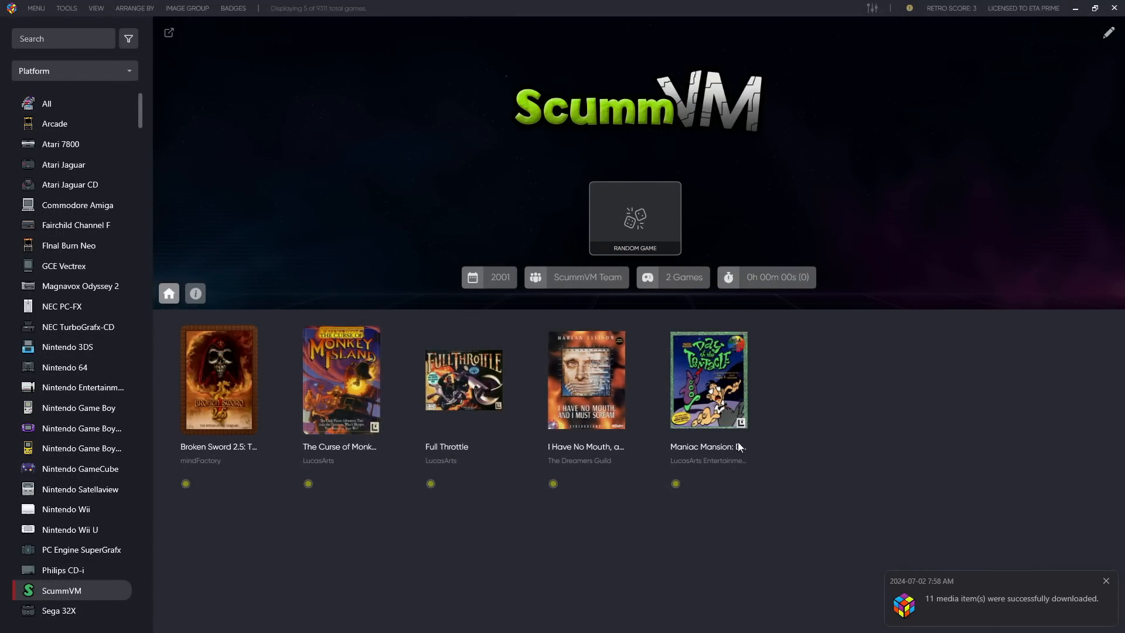
{"action": "mouse_move", "coordinate": [956, 608]}
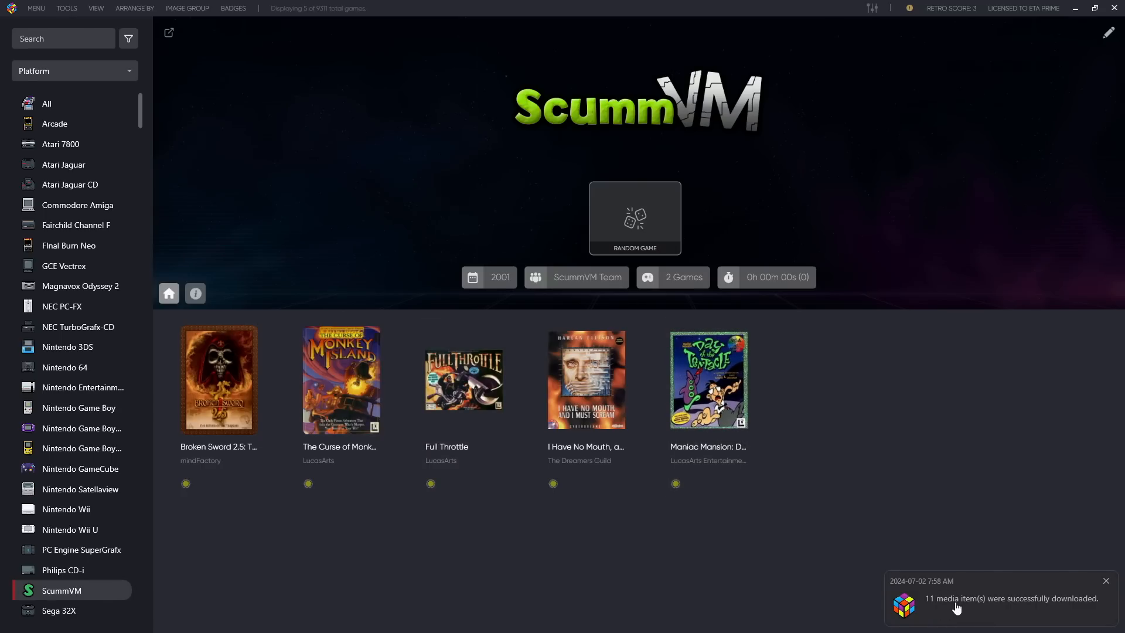
{"action": "mouse_move", "coordinate": [876, 481]}
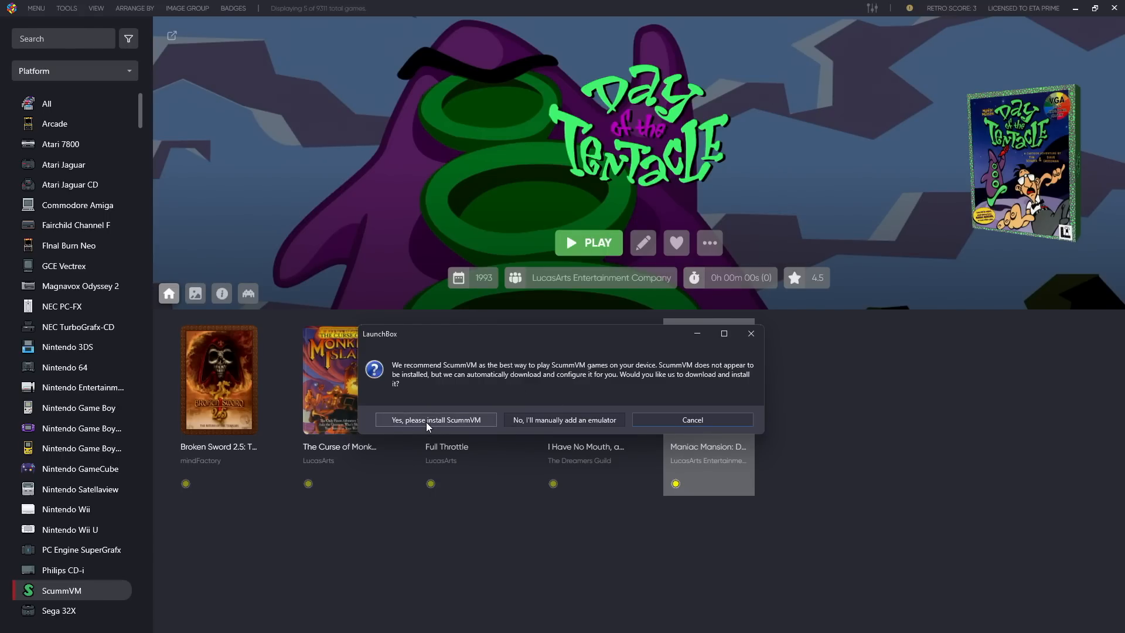
Accept the automatic ScummVM install, then launch Day of the Tentacle
{"action": "left_click", "coordinate": [435, 419]}
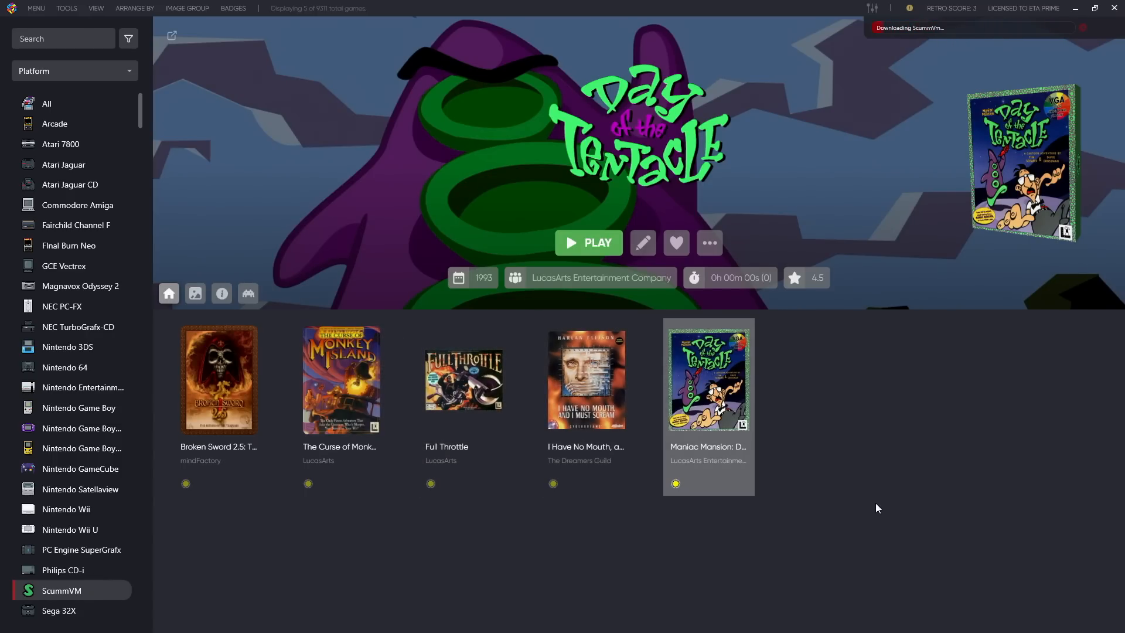
{"action": "mouse_move", "coordinate": [872, 440]}
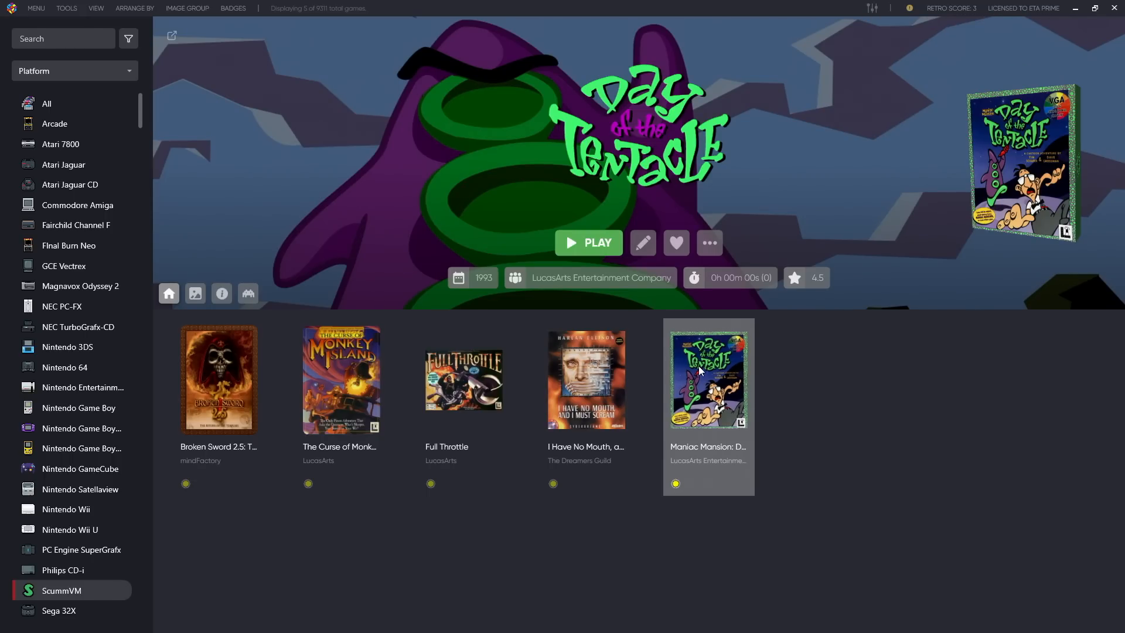
{"action": "left_click", "coordinate": [588, 242]}
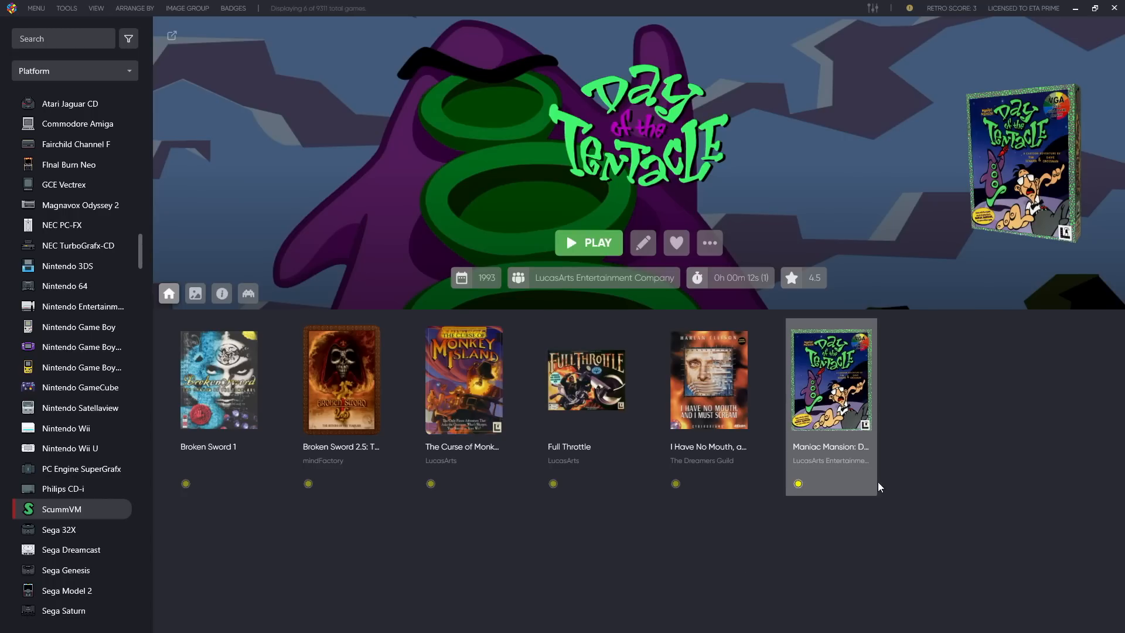
{"action": "mouse_move", "coordinate": [975, 428]}
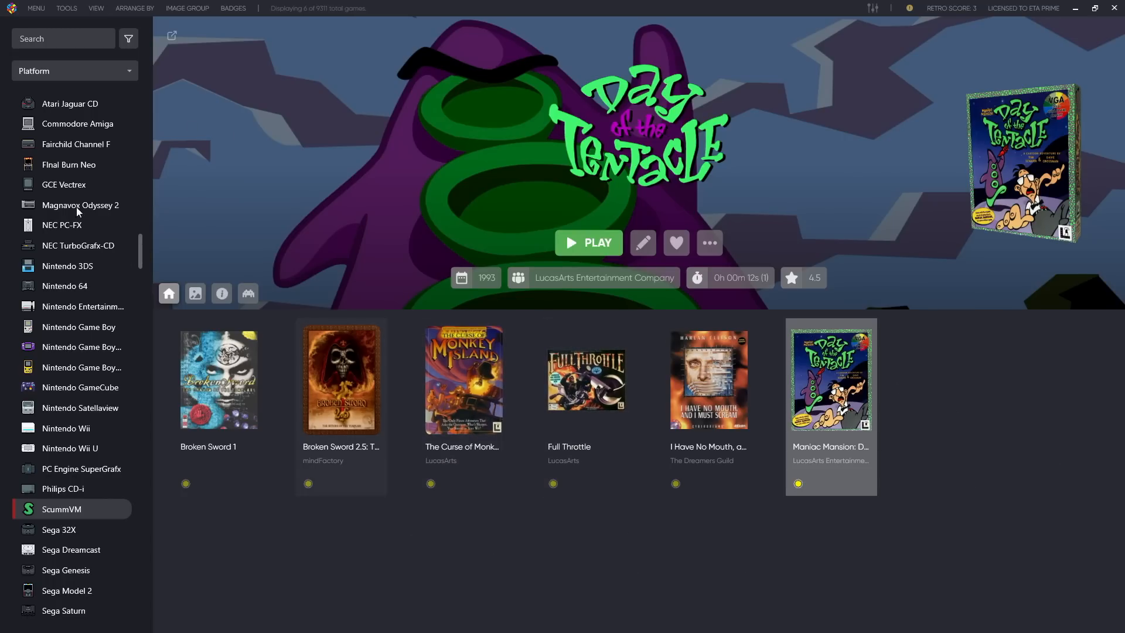
Review the ScummVM emulator entry (version 2.8.1, auto-detect fullscreen) in Manage Emulators
{"action": "left_click", "coordinate": [66, 7]}
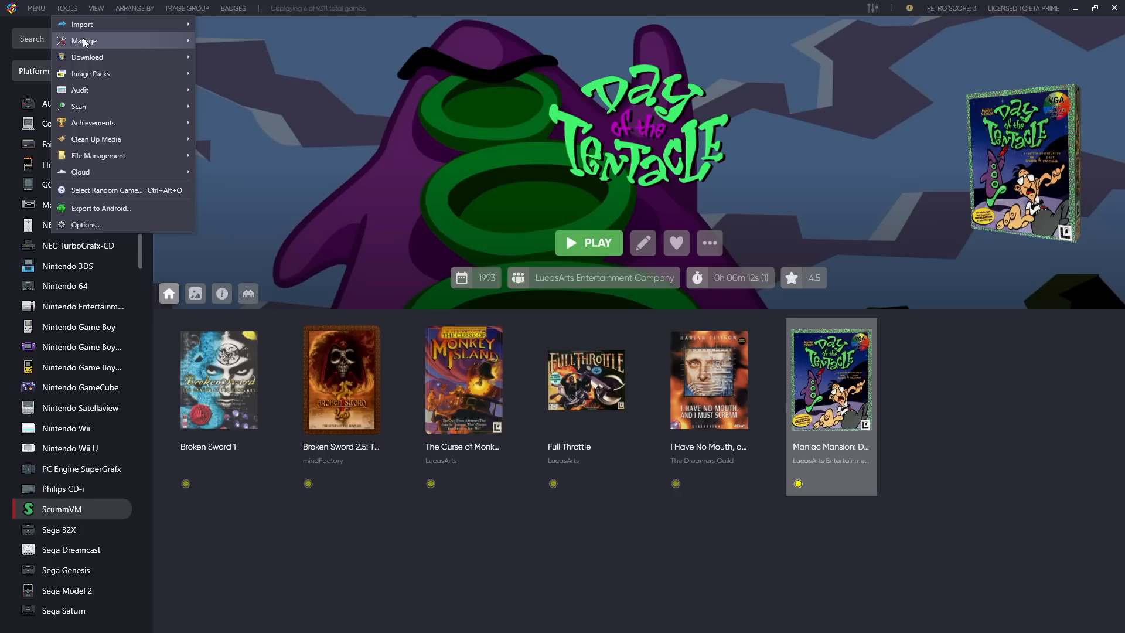
{"action": "left_click", "coordinate": [83, 40]}
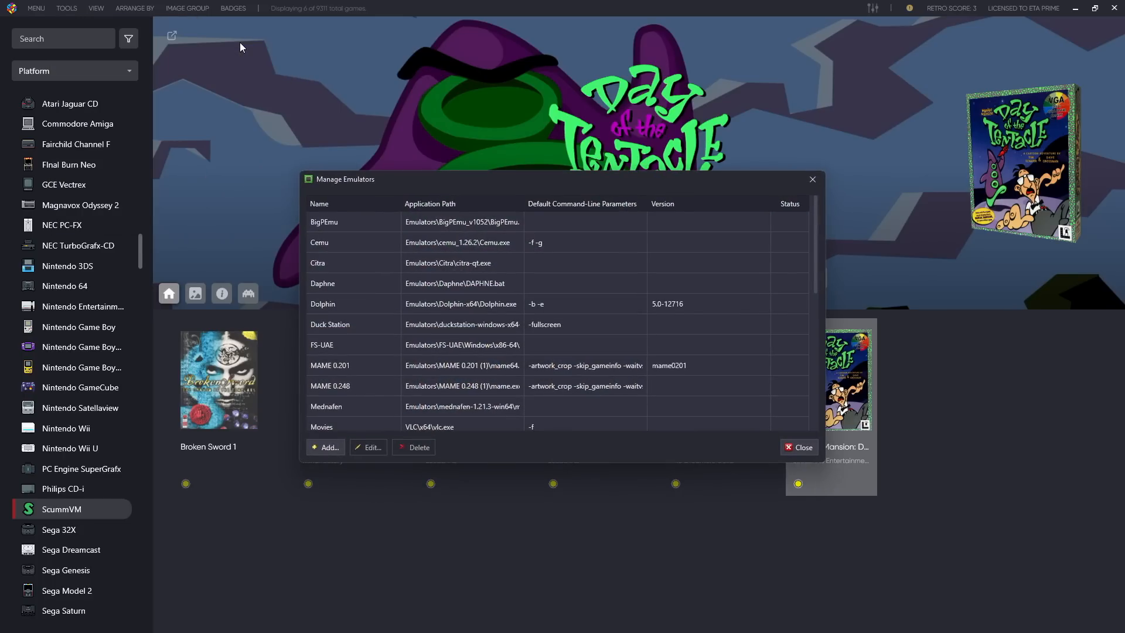
{"action": "scroll", "scroll_direction": "down", "scroll_amount": 3}
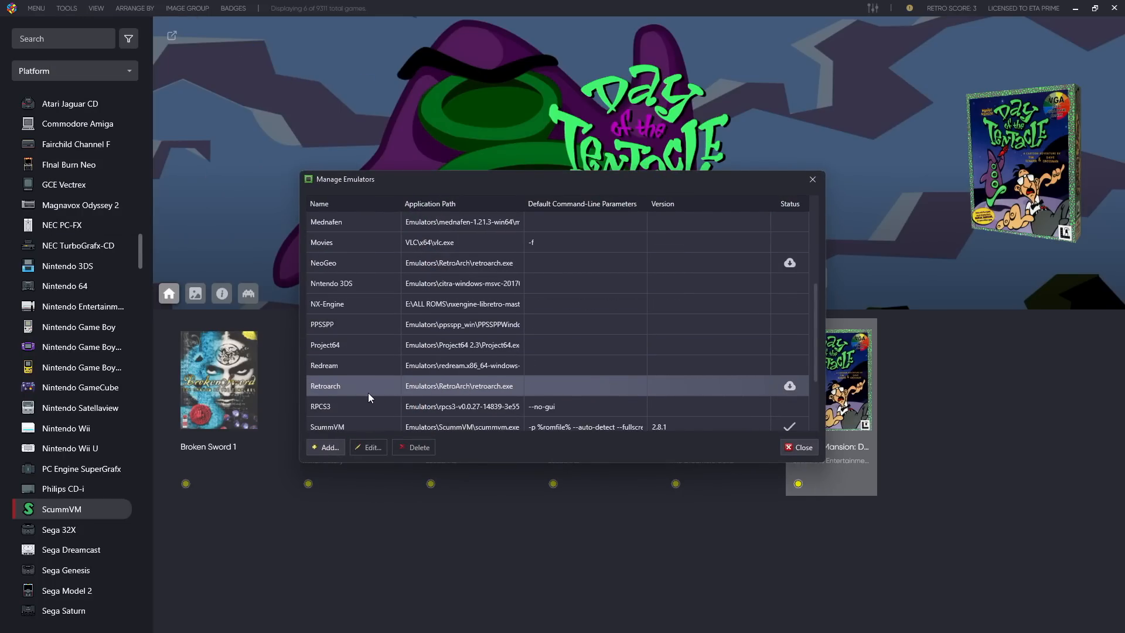
{"action": "scroll", "scroll_direction": "down", "scroll_amount": 3}
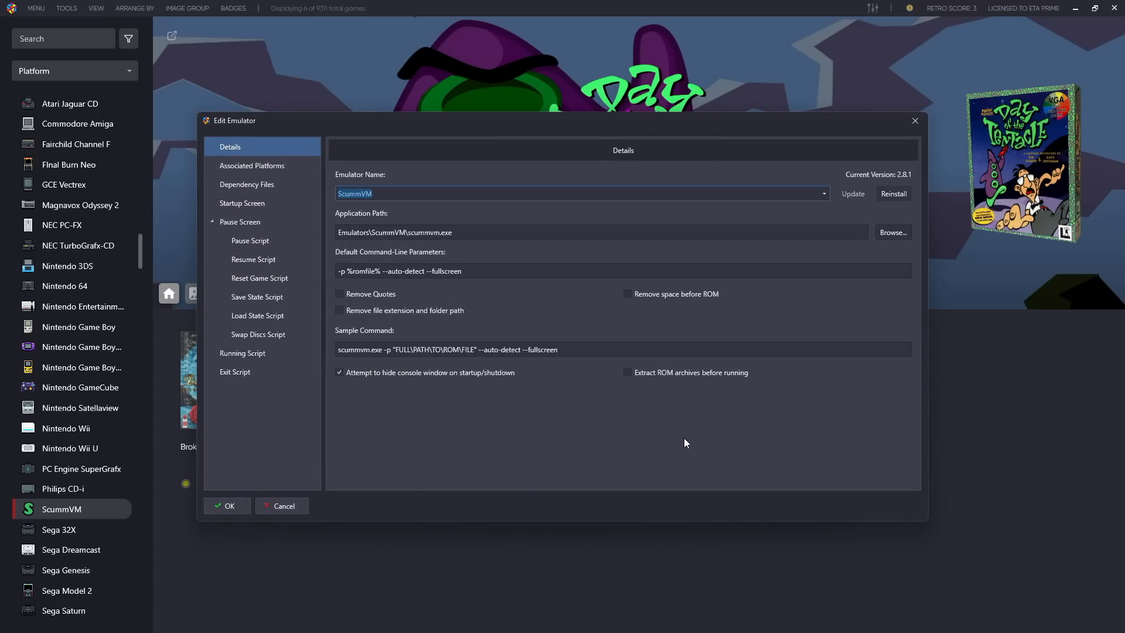
{"action": "mouse_move", "coordinate": [560, 435]}
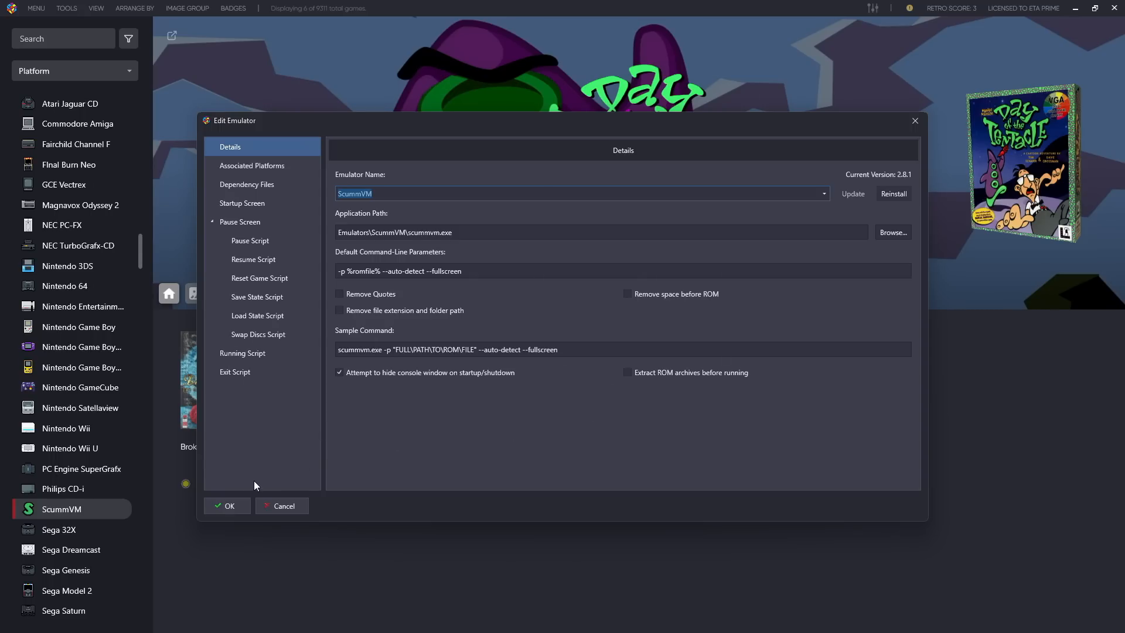
{"action": "left_click", "coordinate": [227, 505]}
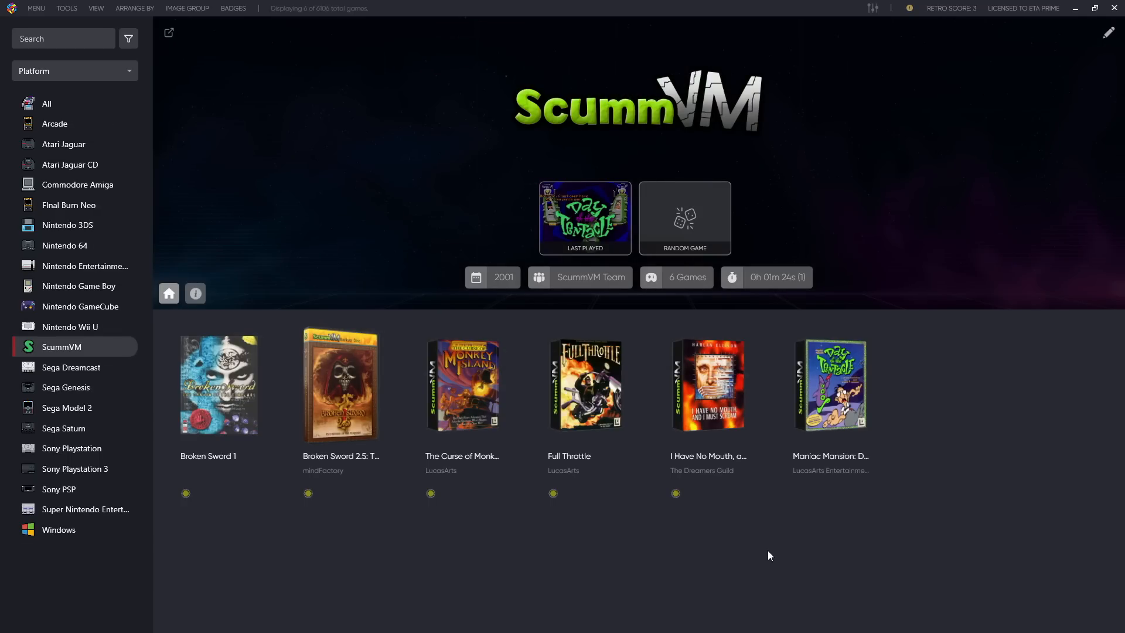
{"action": "mouse_move", "coordinate": [753, 564]}
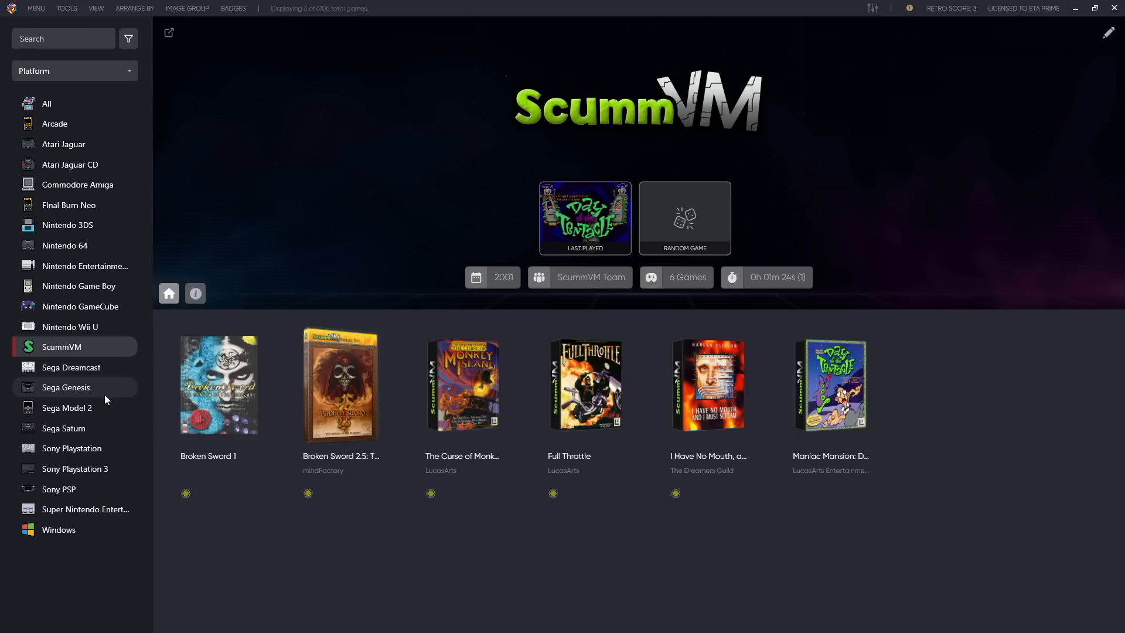
{"action": "mouse_move", "coordinate": [90, 438]}
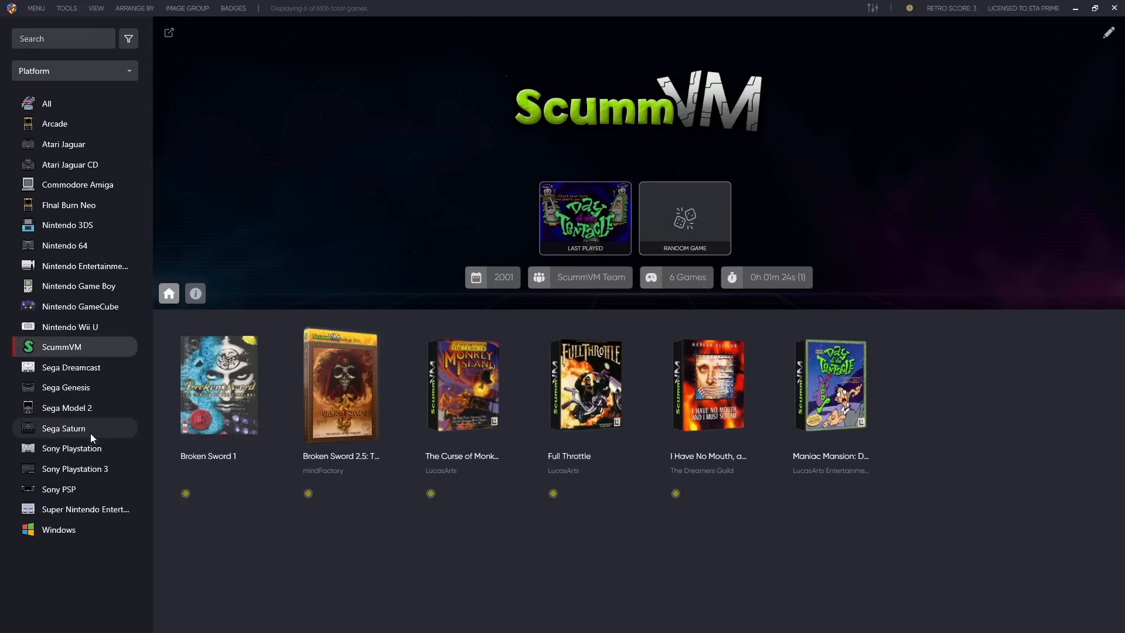
Show the Sony Playstation 3 library and close the Vita3K emulator window
{"action": "left_click", "coordinate": [74, 468]}
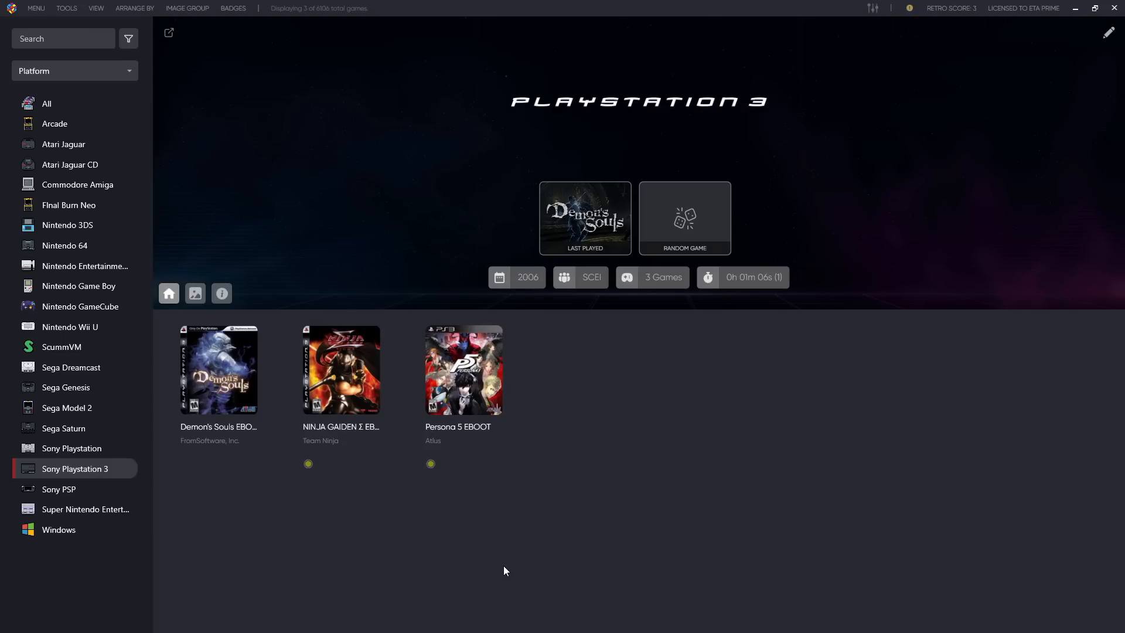
{"action": "mouse_move", "coordinate": [417, 403]}
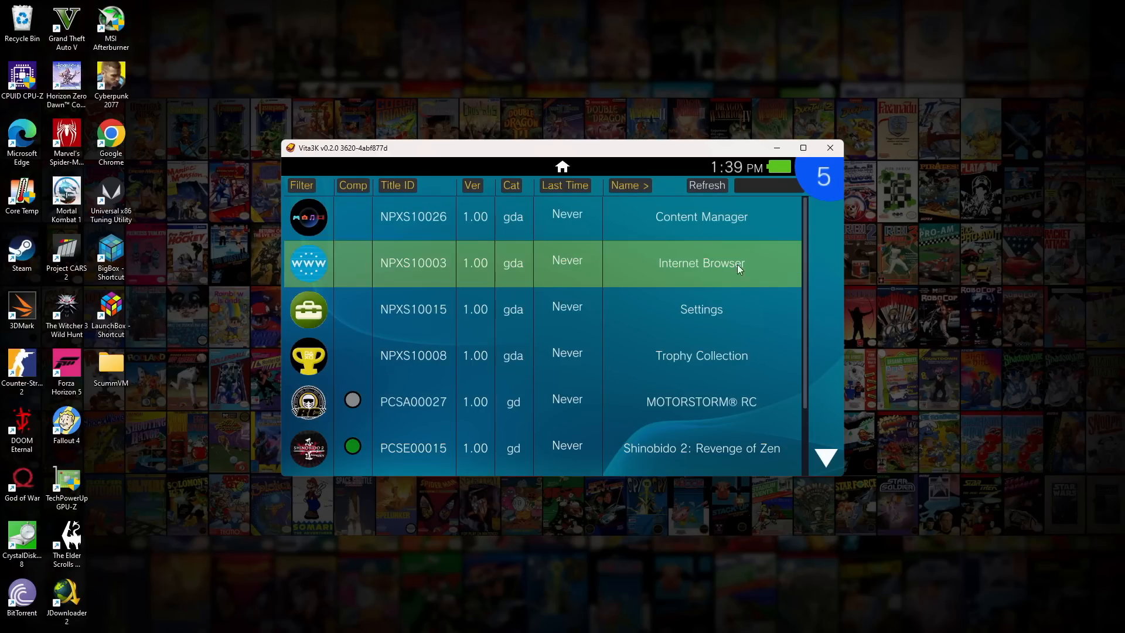
{"action": "left_click", "coordinate": [414, 447]}
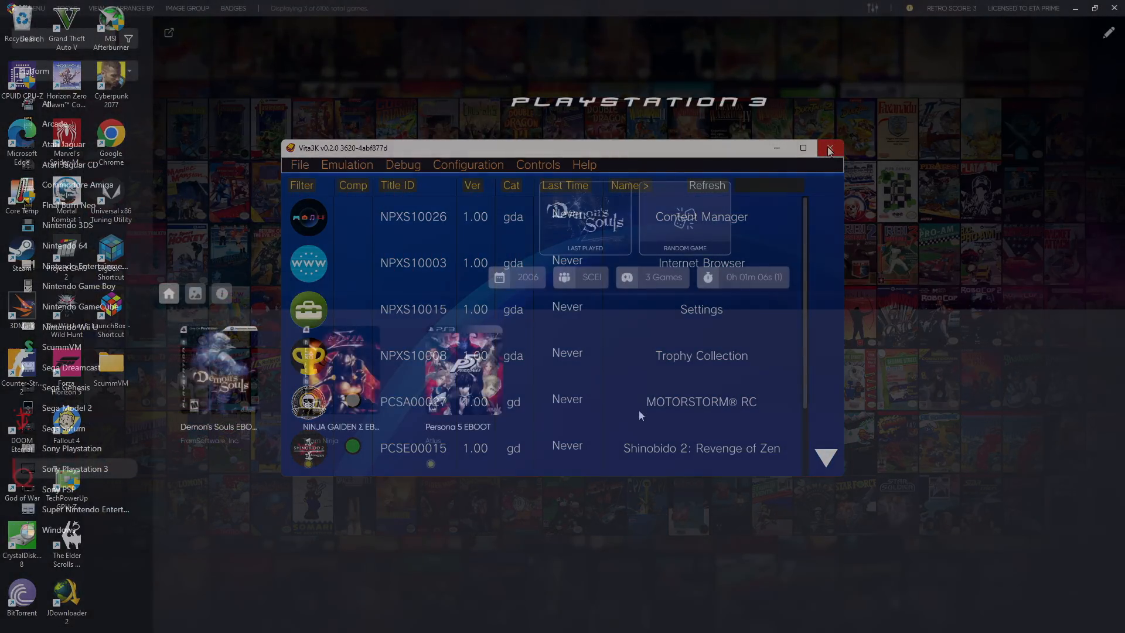
{"action": "left_click", "coordinate": [828, 148]}
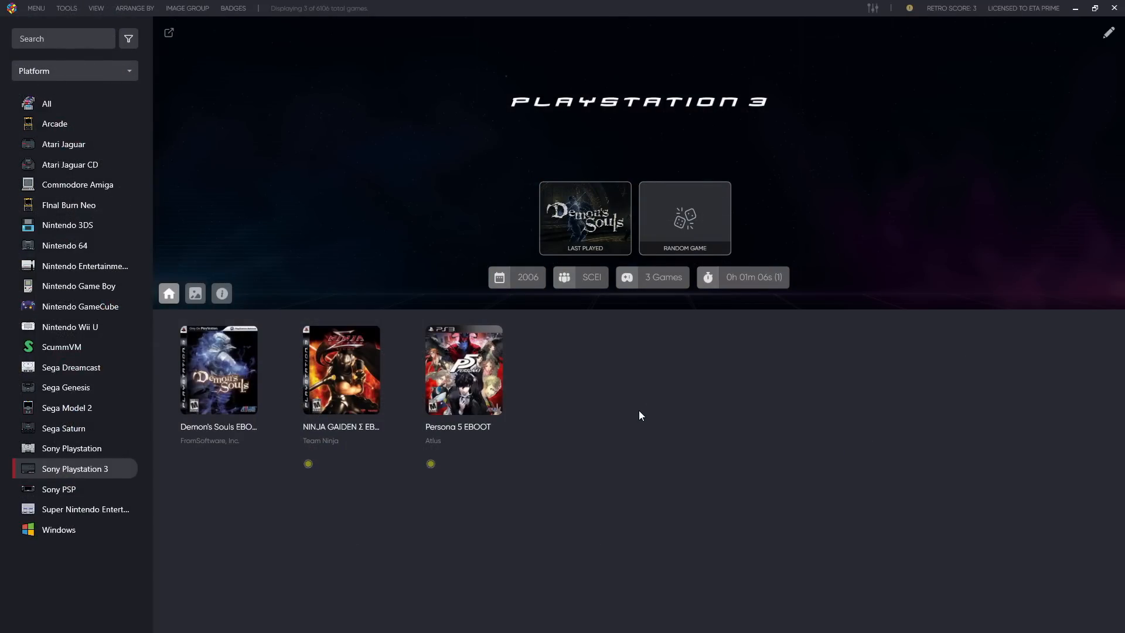
{"action": "mouse_move", "coordinate": [642, 424]}
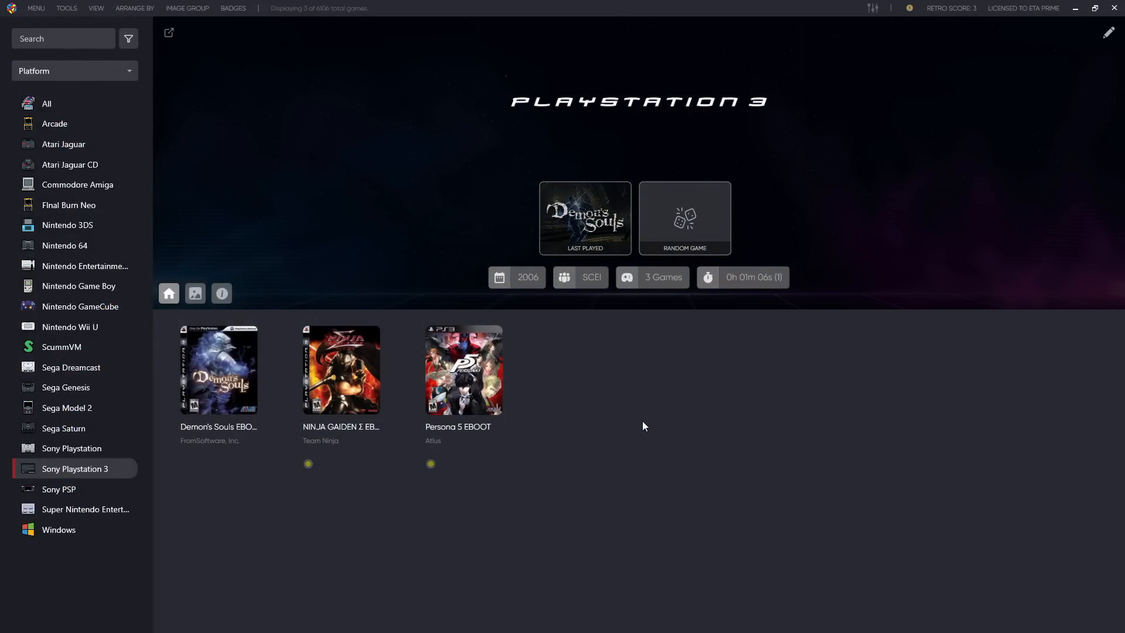
{"action": "mouse_move", "coordinate": [767, 570]}
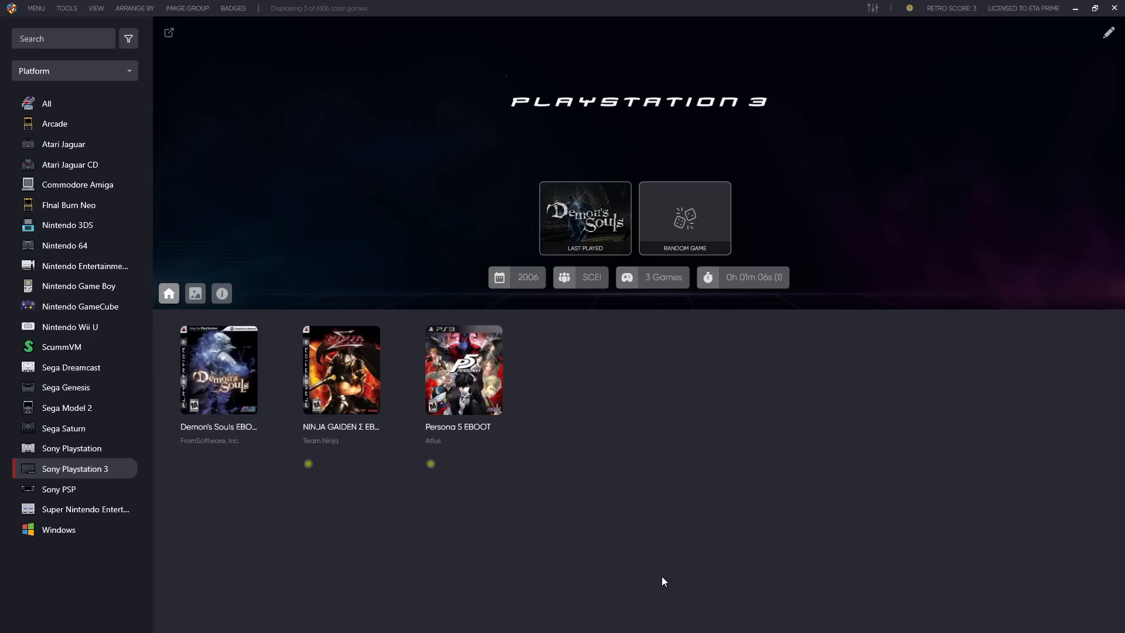
{"action": "mouse_move", "coordinate": [632, 511]}
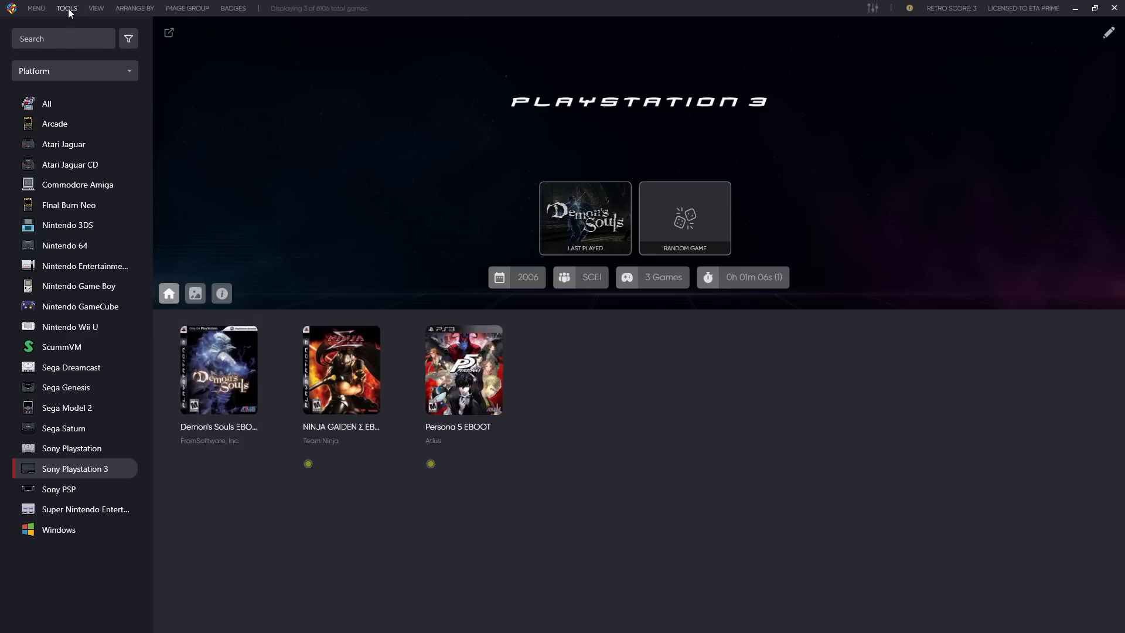
Add a Vita3k emulator in Manage Emulators using Emulators\Vita3k\Vita3K.exe with -F -r
{"action": "left_click", "coordinate": [66, 8]}
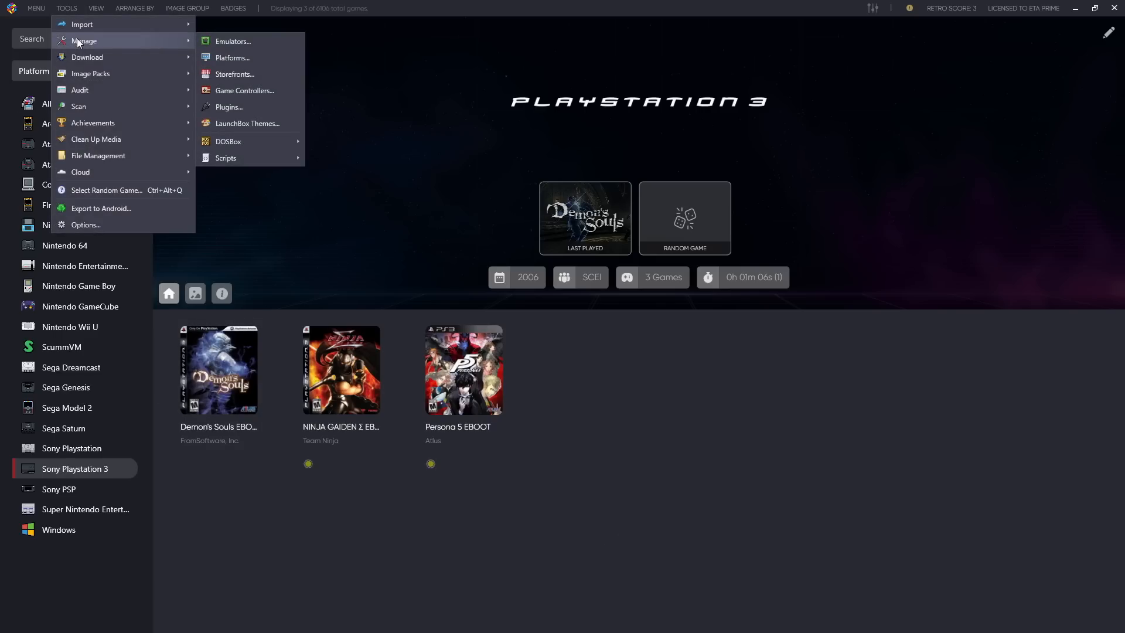
{"action": "left_click", "coordinate": [232, 41]}
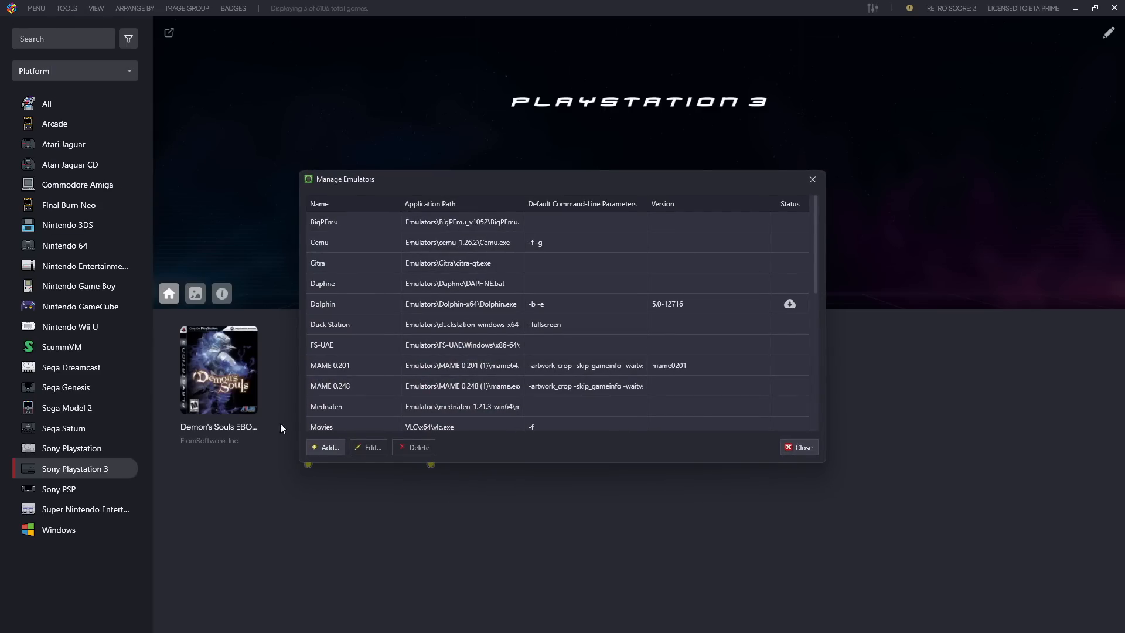
{"action": "left_click", "coordinate": [324, 447]}
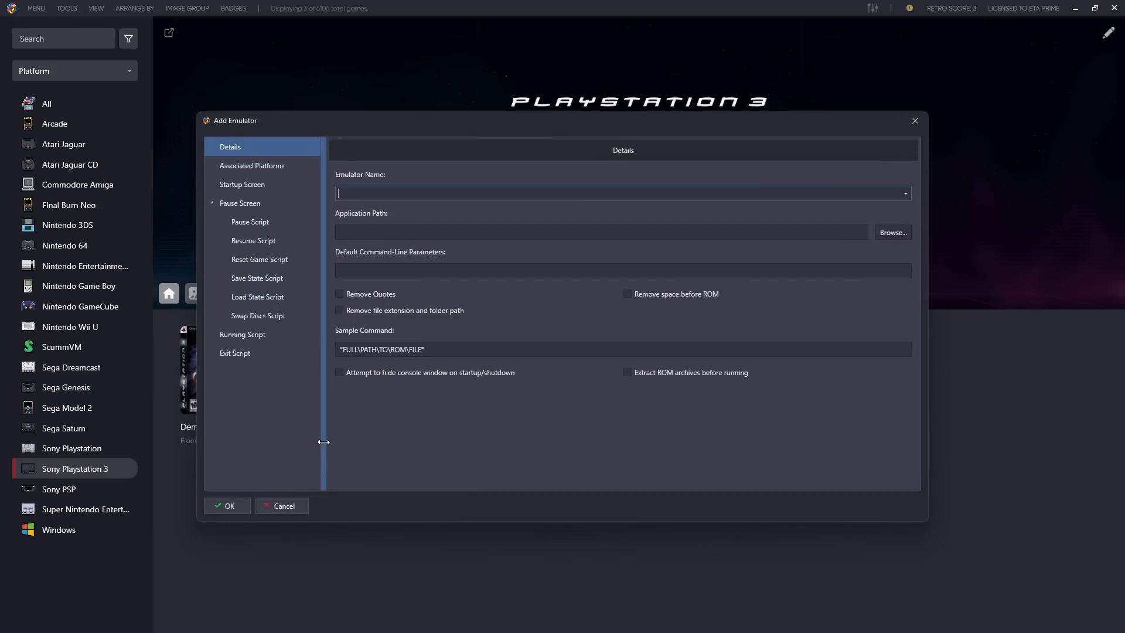
{"action": "left_click", "coordinate": [902, 193]}
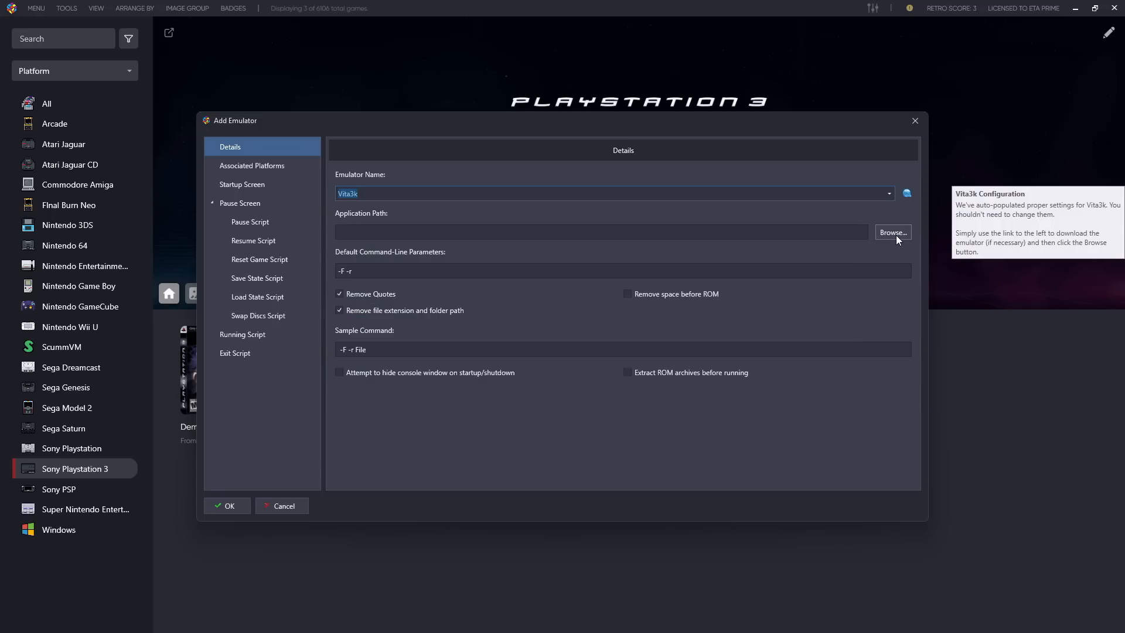
{"action": "left_click", "coordinate": [892, 233]}
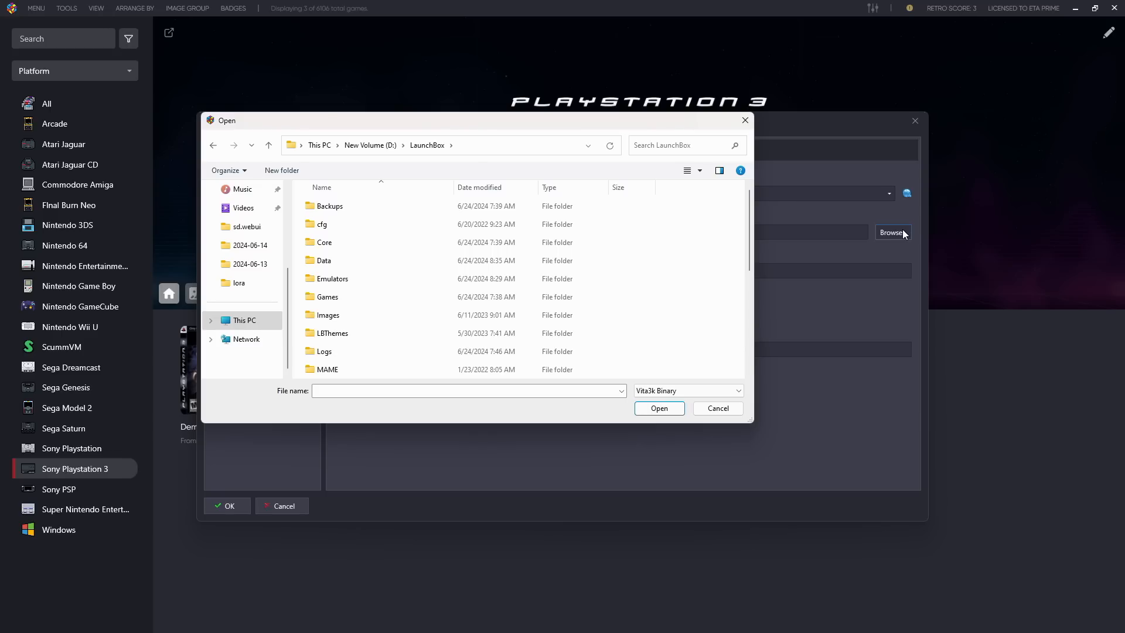
{"action": "mouse_move", "coordinate": [823, 260]}
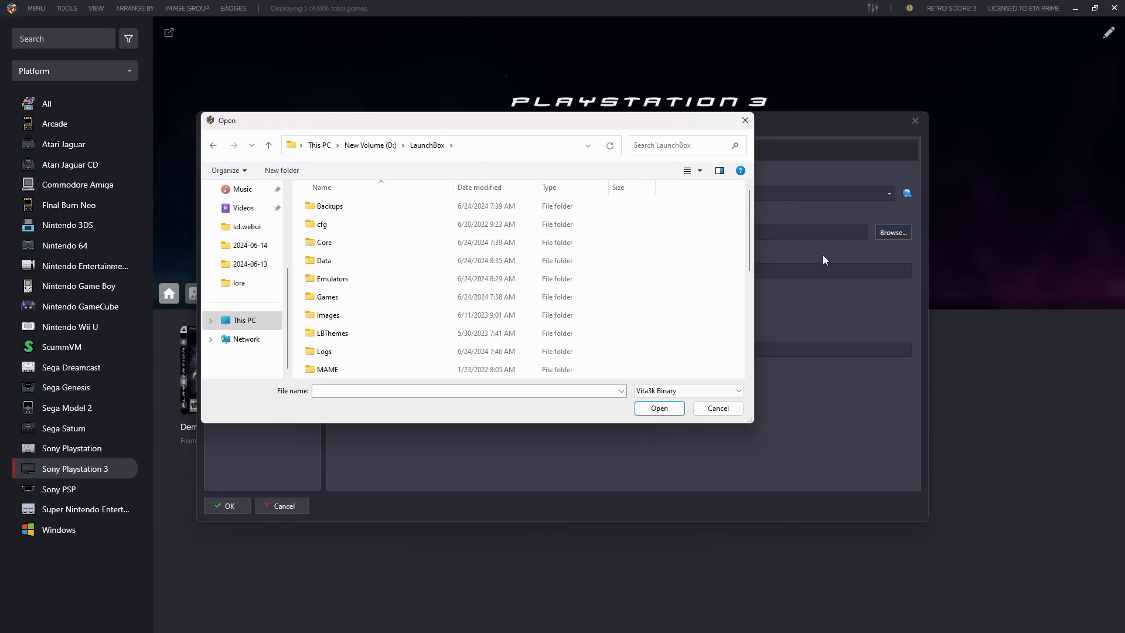
{"action": "double_click", "coordinate": [333, 278]}
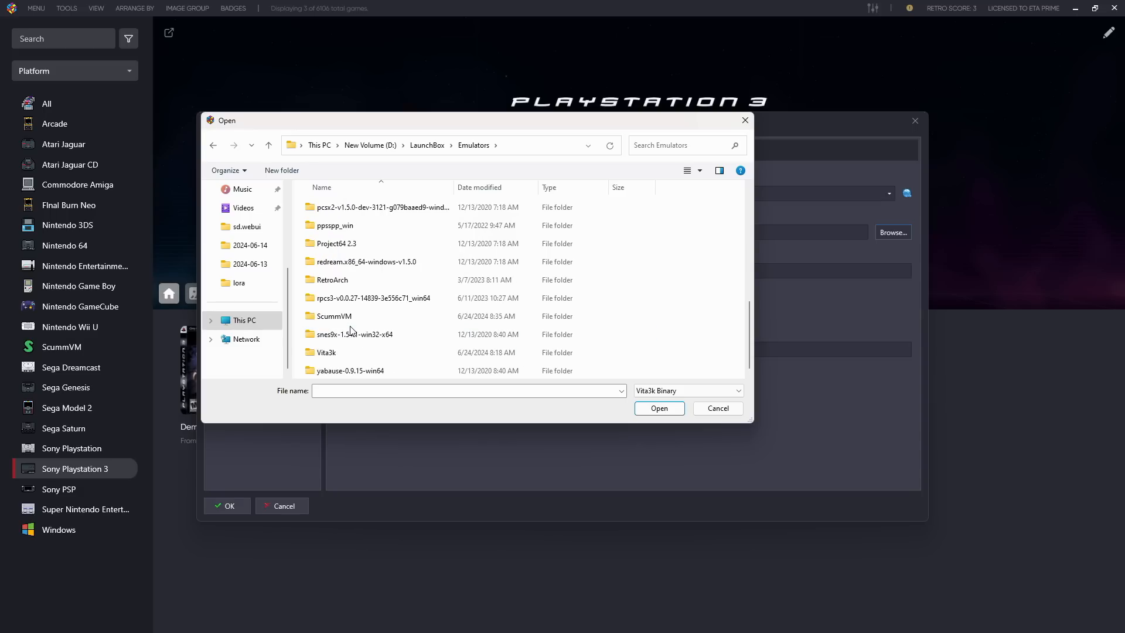
{"action": "left_click", "coordinate": [327, 352]}
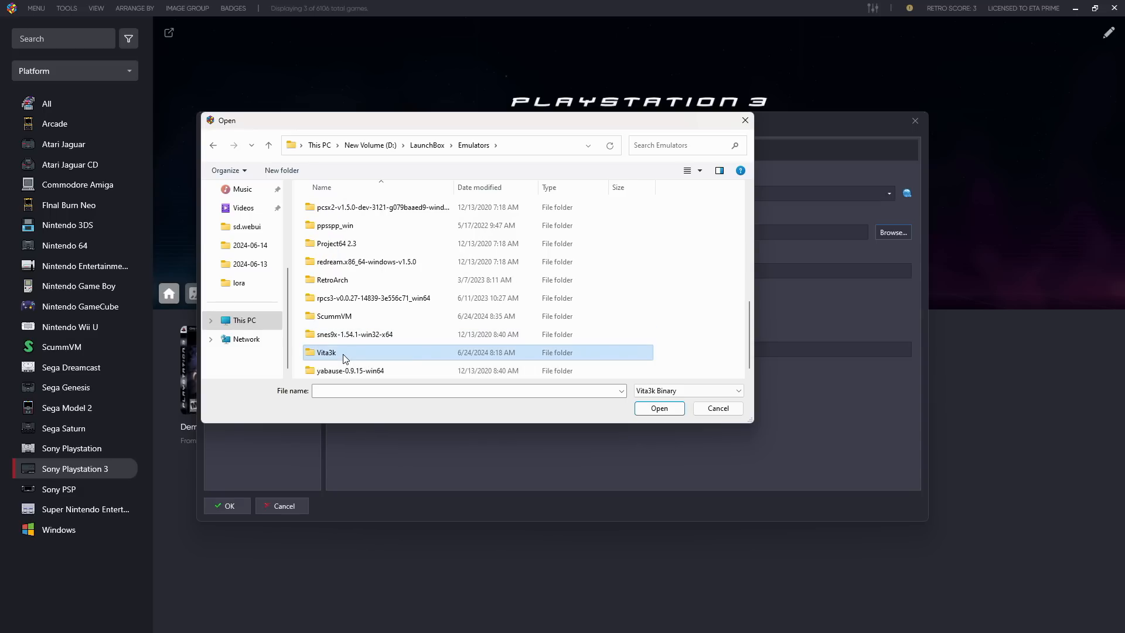
{"action": "double_click", "coordinate": [326, 352]}
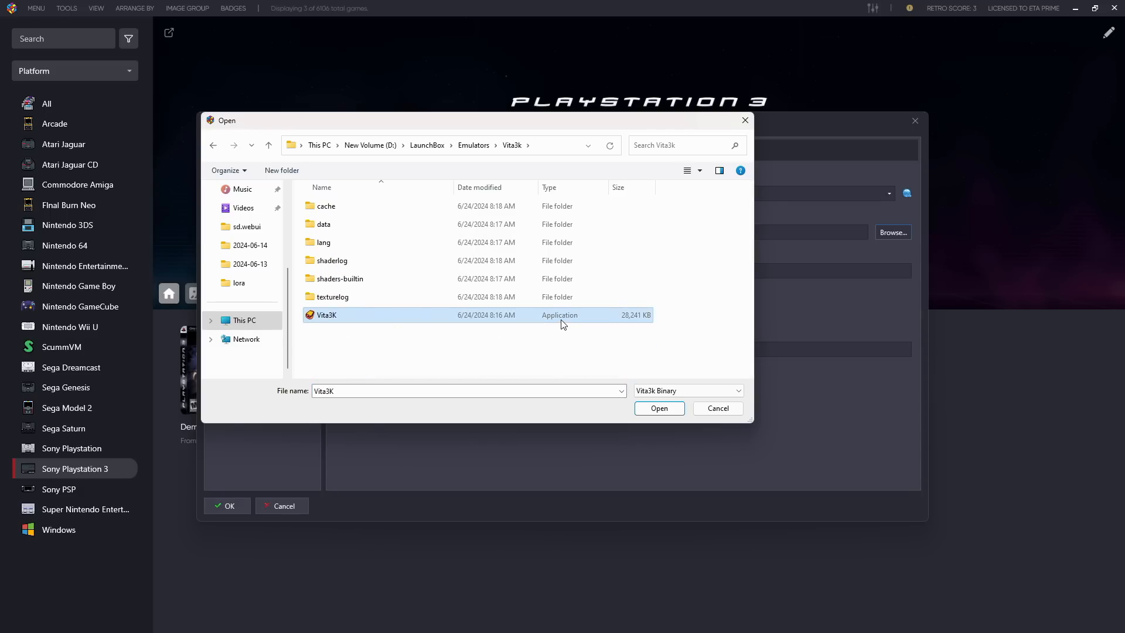
{"action": "left_click", "coordinate": [657, 408]}
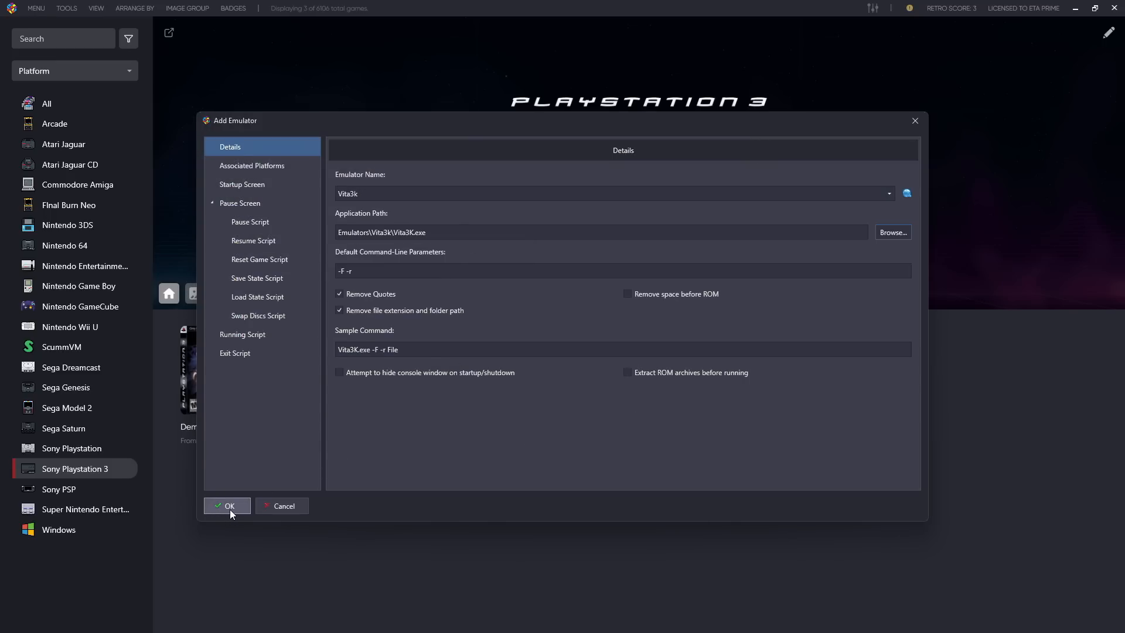
{"action": "left_click", "coordinate": [227, 505]}
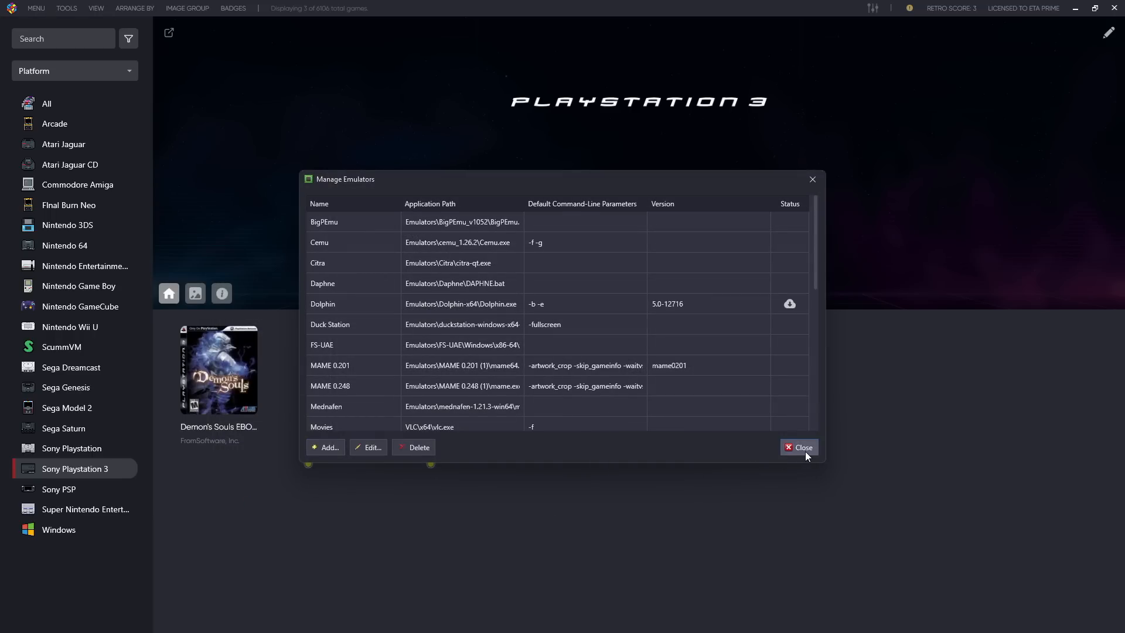
Close Manage Emulators and relaunch LaunchBox from its desktop shortcut
{"action": "left_click", "coordinate": [798, 447]}
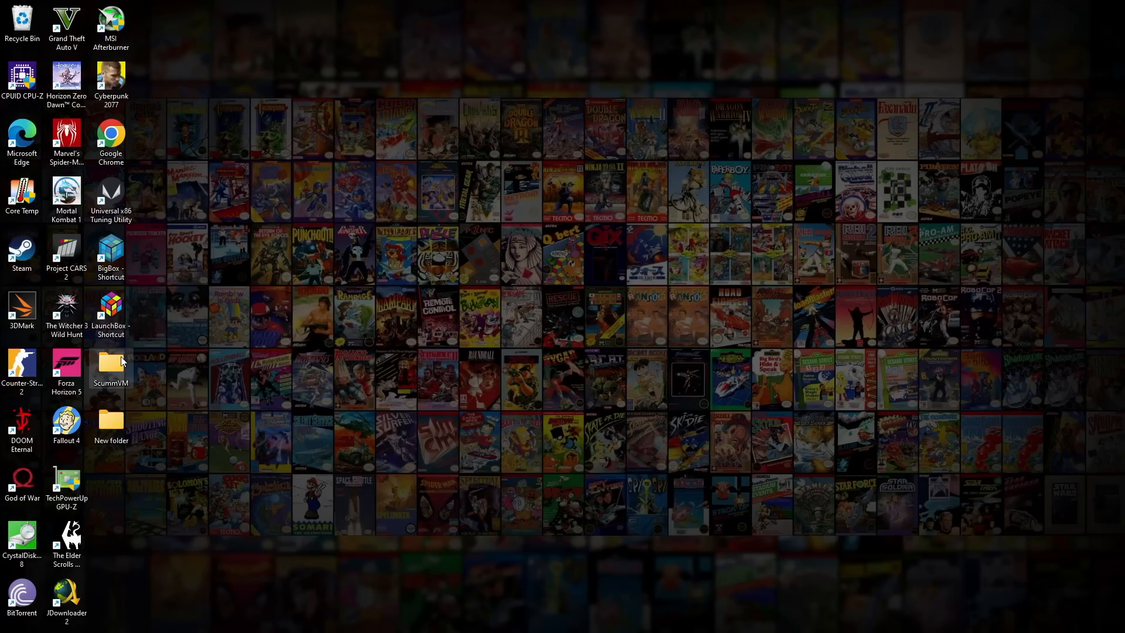
{"action": "mouse_move", "coordinate": [115, 310]}
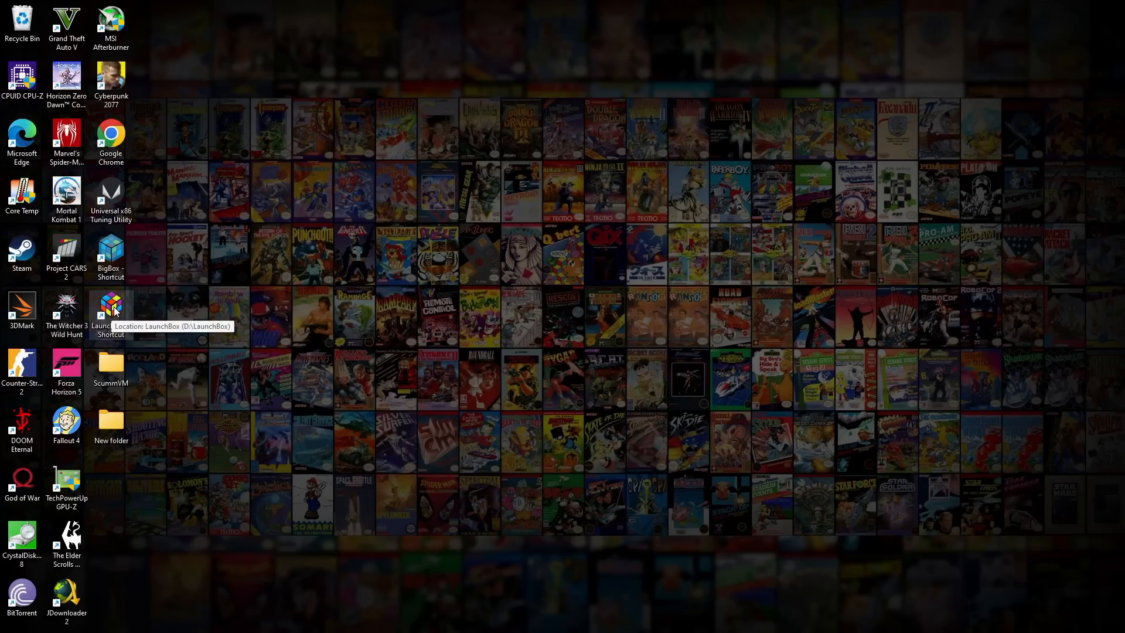
{"action": "double_click", "coordinate": [111, 309]}
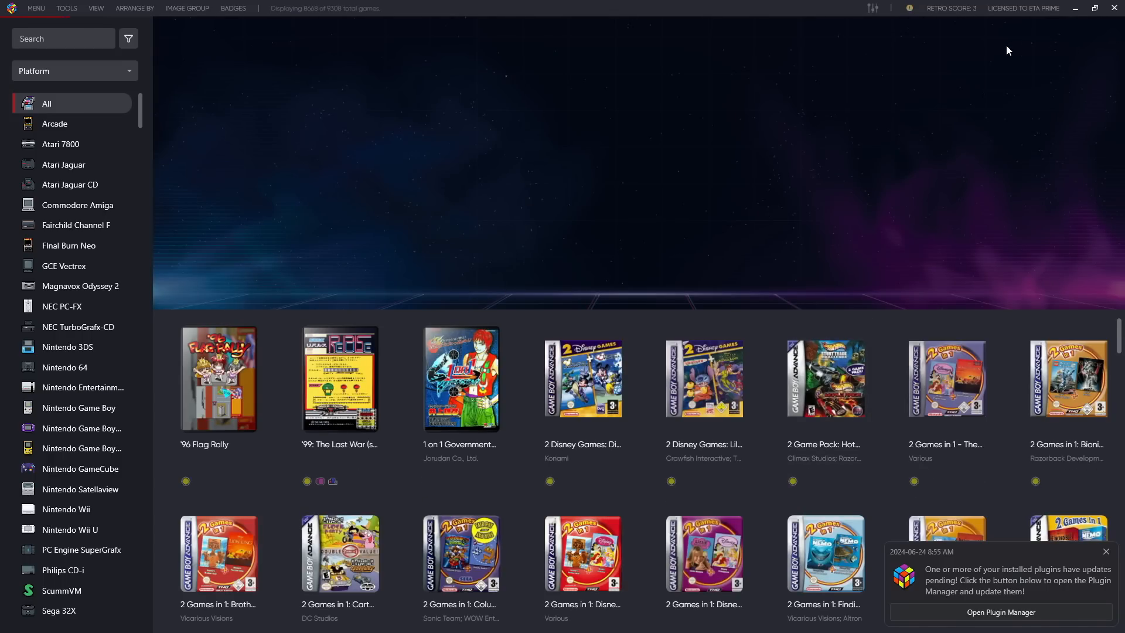
{"action": "mouse_move", "coordinate": [988, 49]}
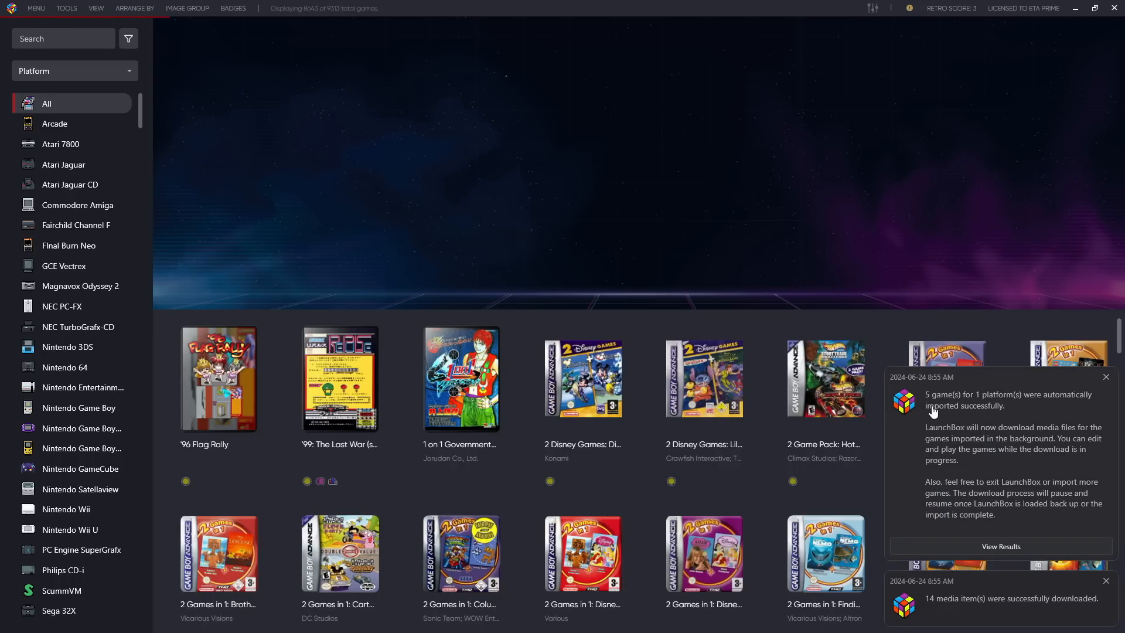
Open the Sony Playstation Vita library and select Shinobido 2 among the imported games
{"action": "scroll", "scroll_direction": "down", "scroll_amount": 3}
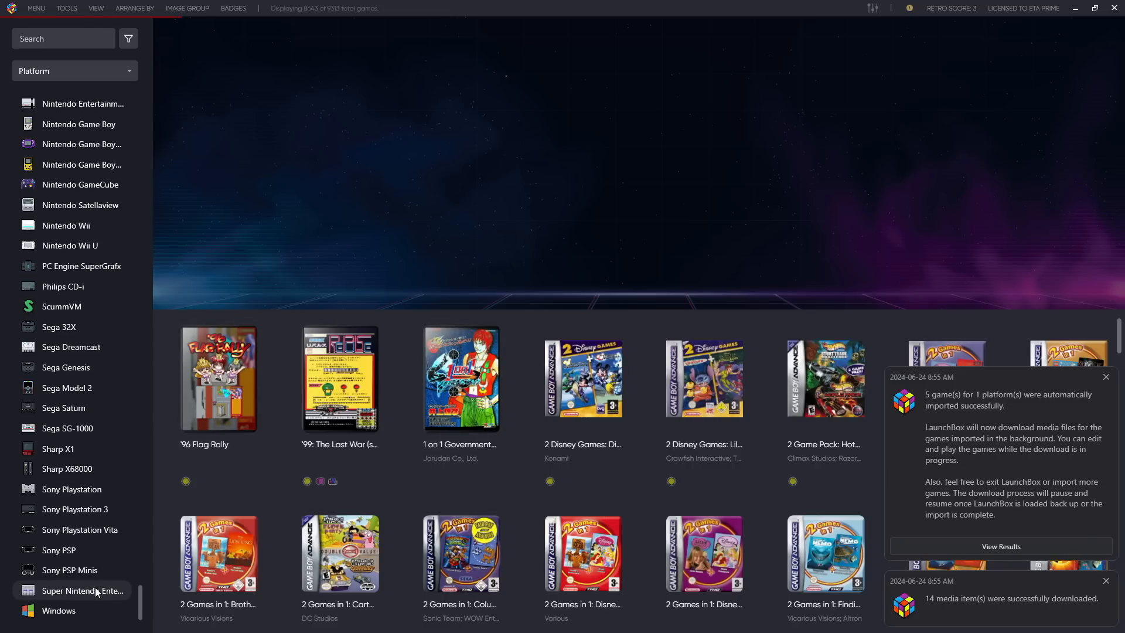
{"action": "left_click", "coordinate": [80, 529]}
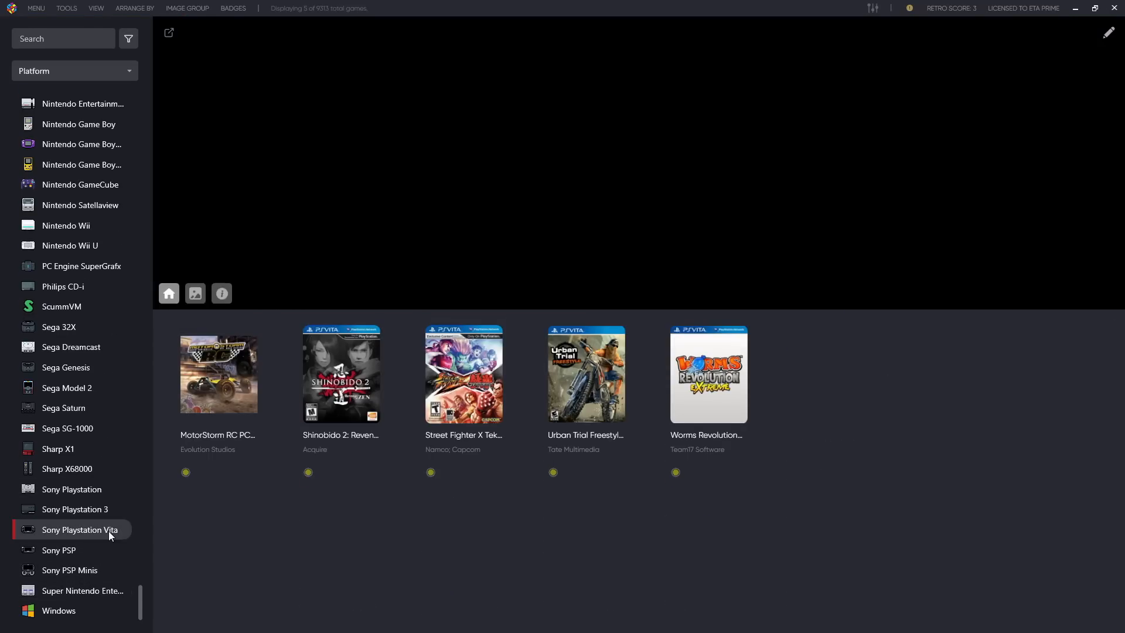
{"action": "left_click", "coordinate": [80, 529]}
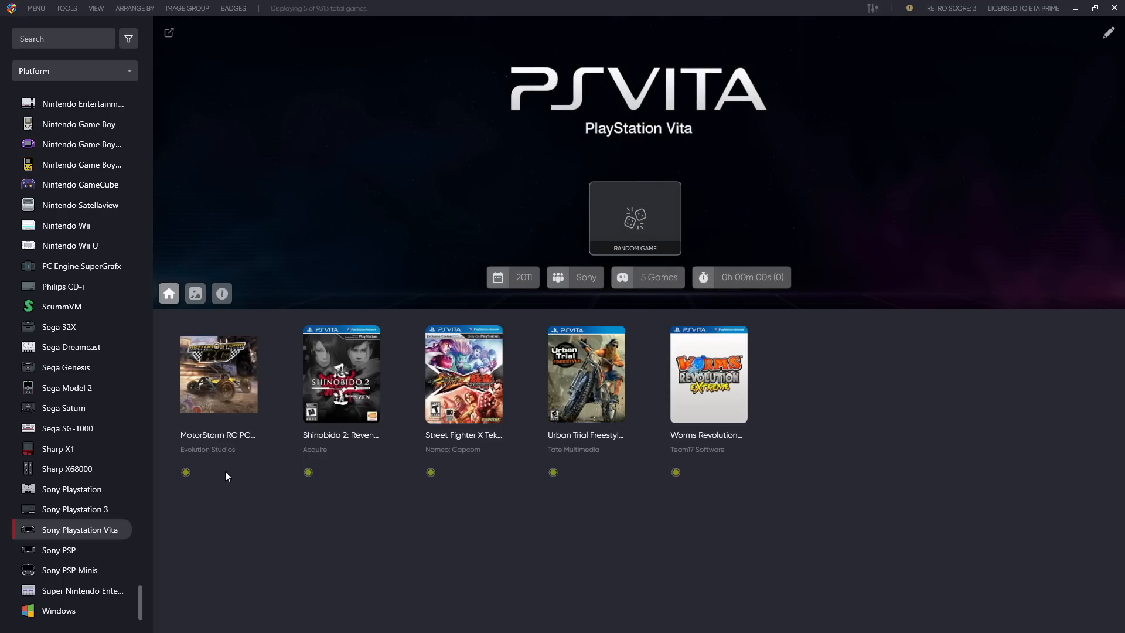
{"action": "left_click", "coordinate": [585, 373]}
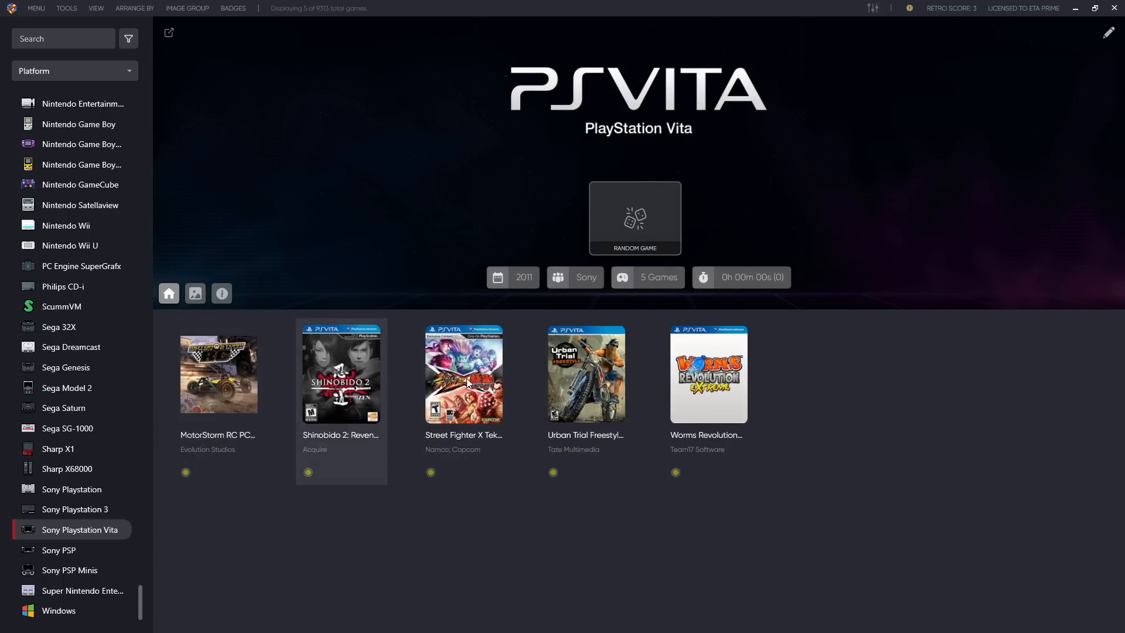
Launch the selected Vita game in Vita3K and accept creating new save data
{"action": "double_click", "coordinate": [463, 373]}
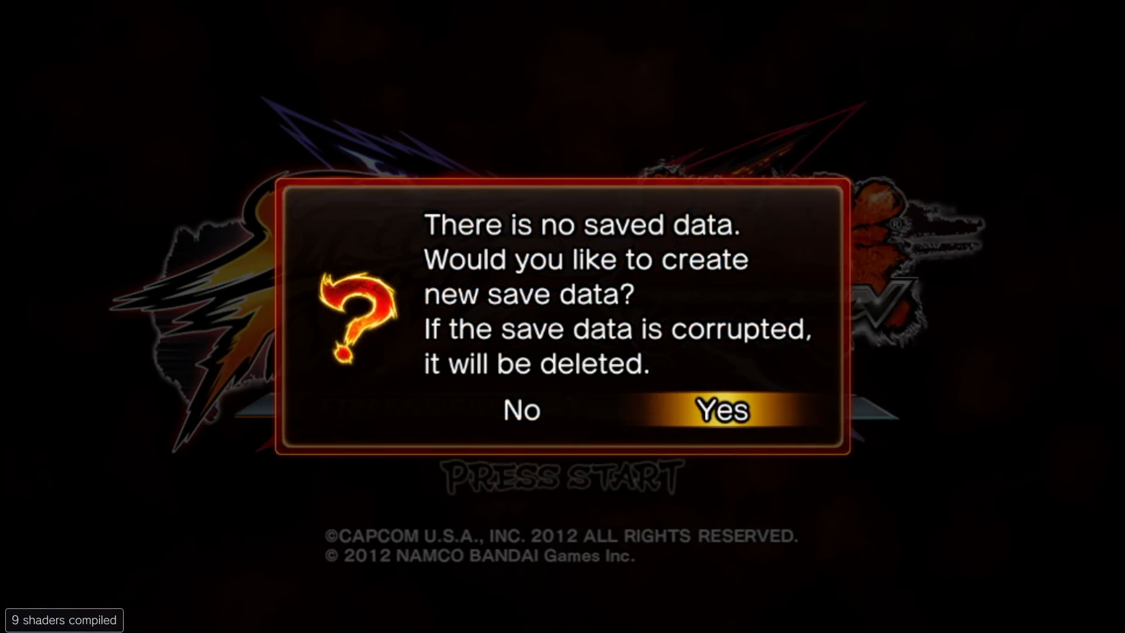
{"action": "key", "text": "Left"}
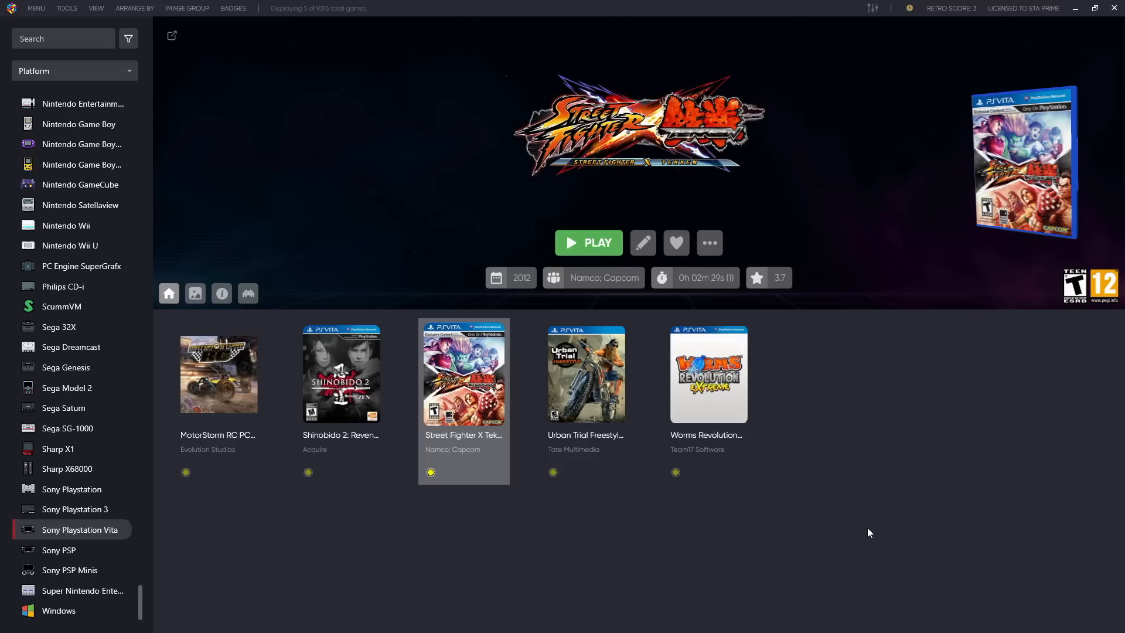
{"action": "mouse_move", "coordinate": [524, 555]}
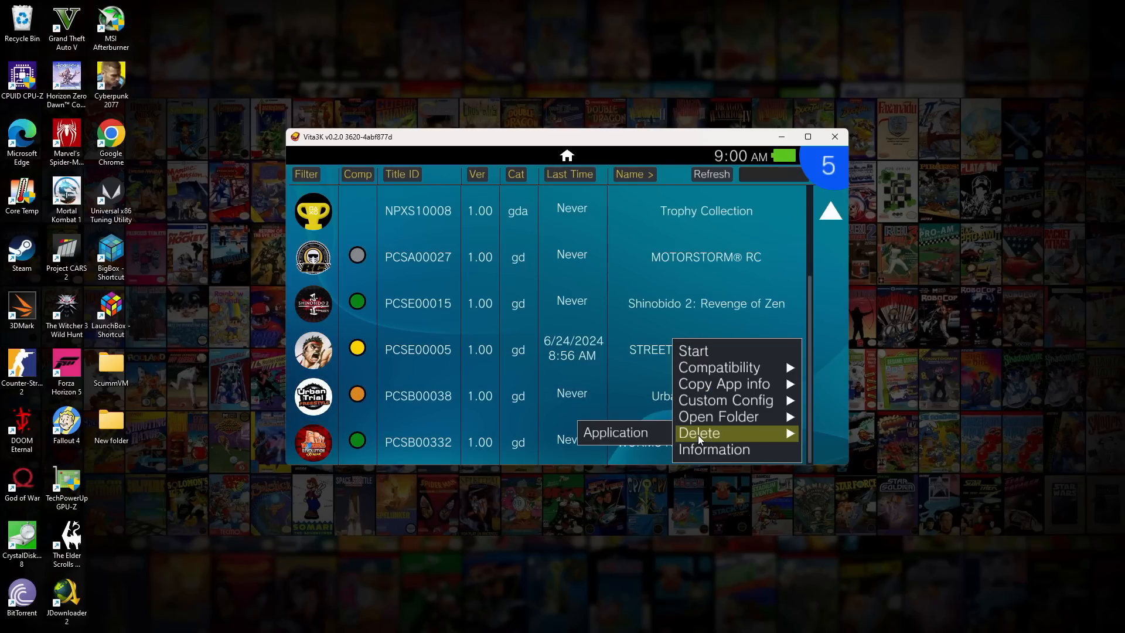
Delete the Worms Revolution Extreme application from Vita3K's installed games
{"action": "left_click", "coordinate": [700, 432]}
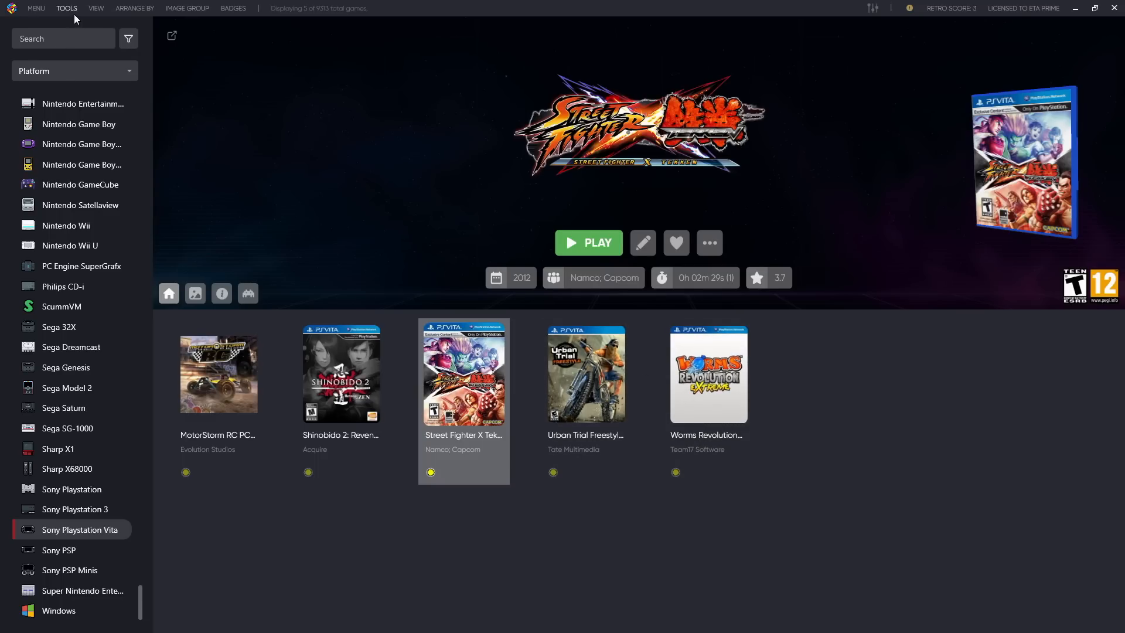
Scan for removed Sony Playstation Vita ROMs and confirm removing Worms Revolution Extreme
{"action": "left_click", "coordinate": [66, 8]}
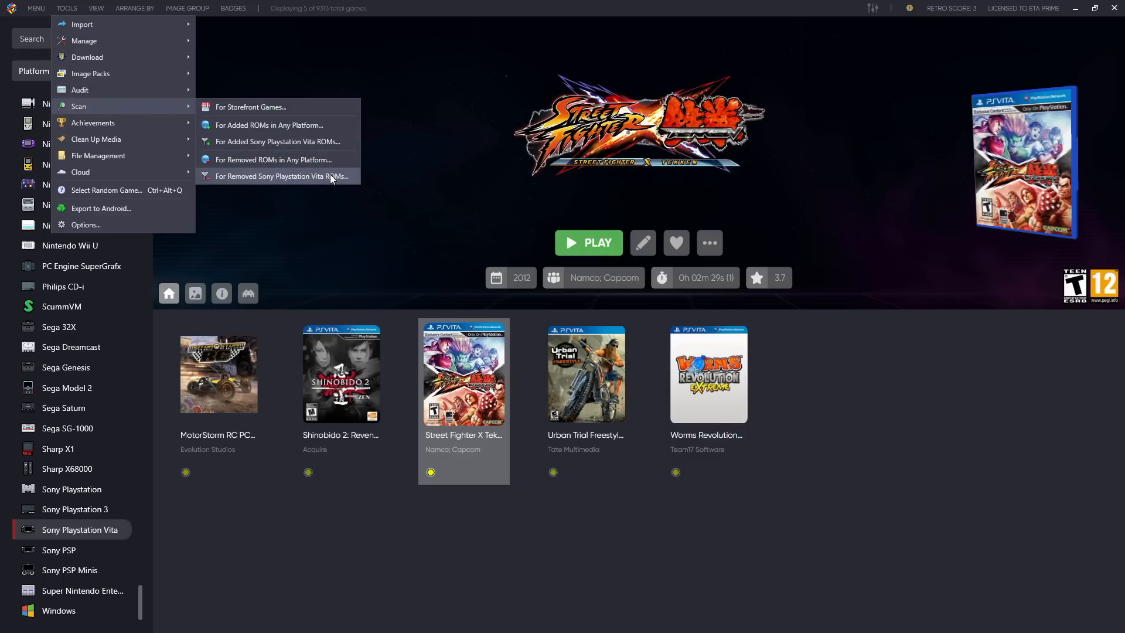
{"action": "left_click", "coordinate": [282, 176]}
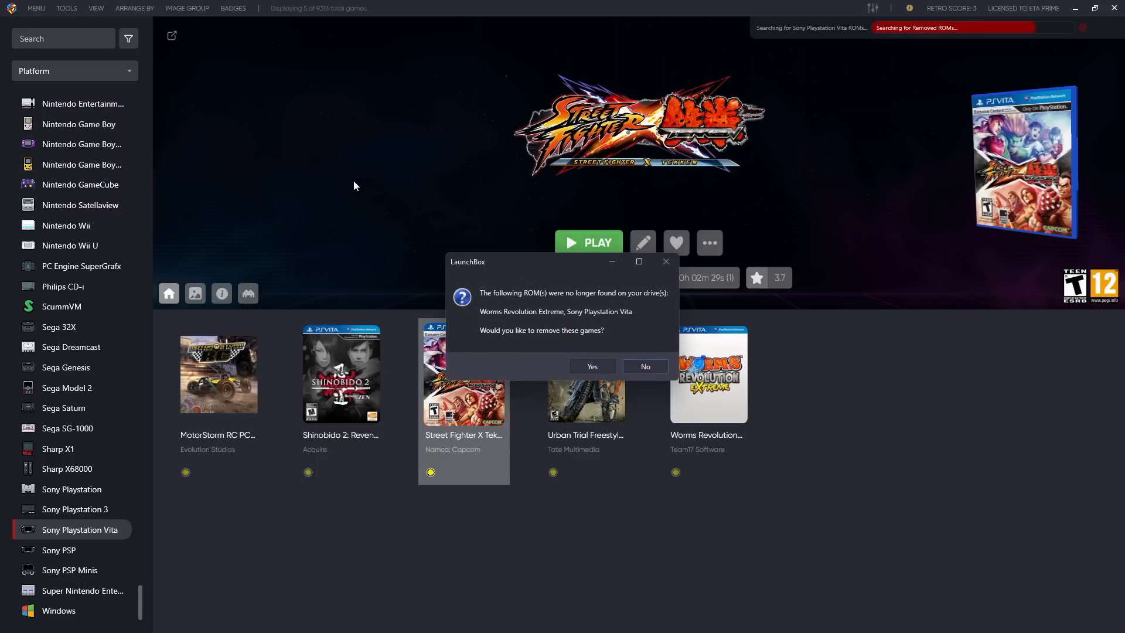
{"action": "left_click", "coordinate": [591, 367]}
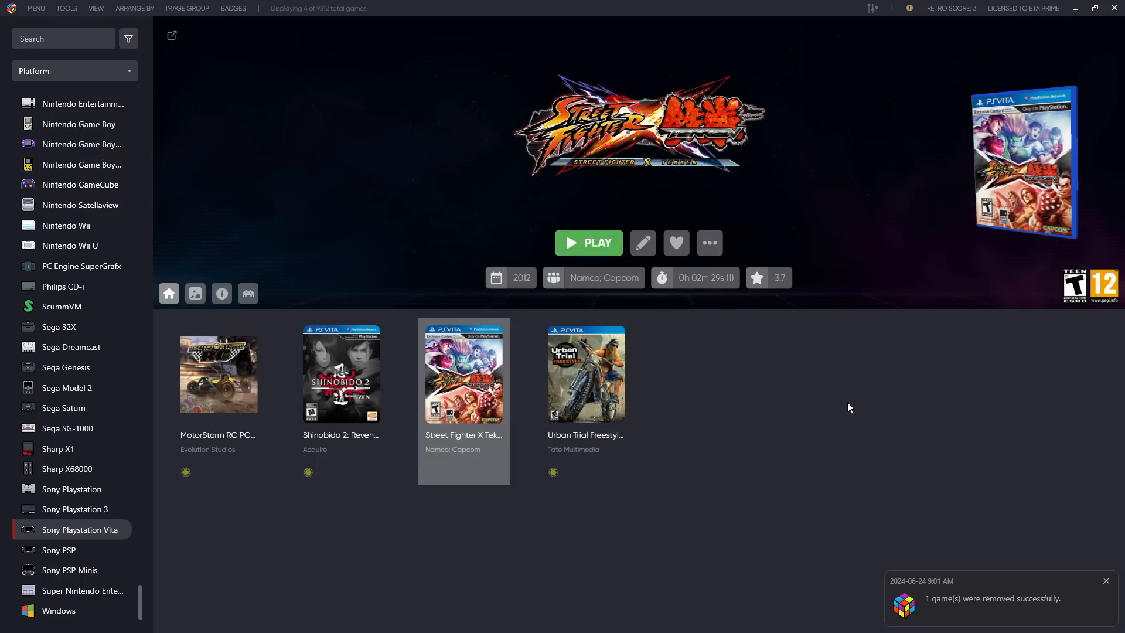
{"action": "mouse_move", "coordinate": [724, 421]}
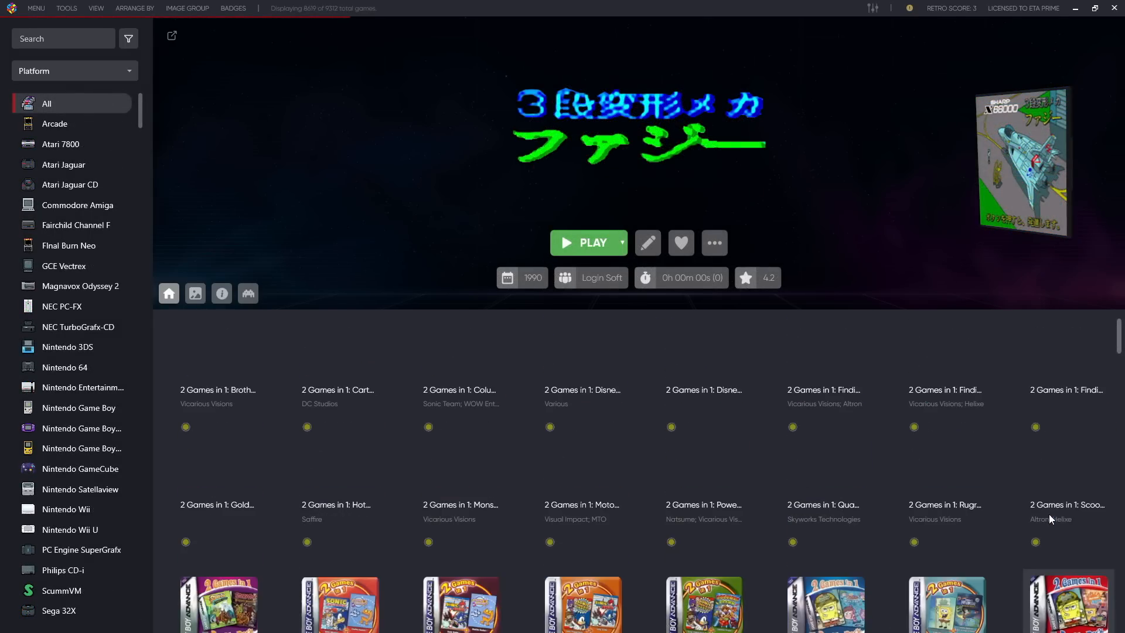
Open the Plugins Manager from Tools > Manage > Plugins
{"action": "scroll", "scroll_direction": "down", "scroll_amount": 3}
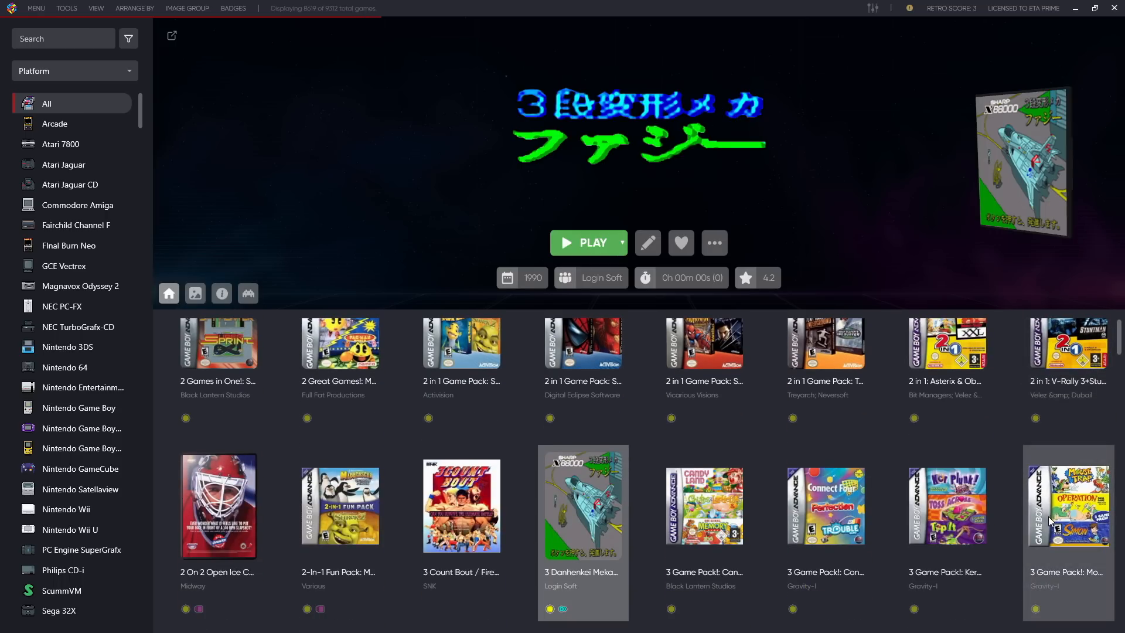
{"action": "mouse_move", "coordinate": [643, 428]}
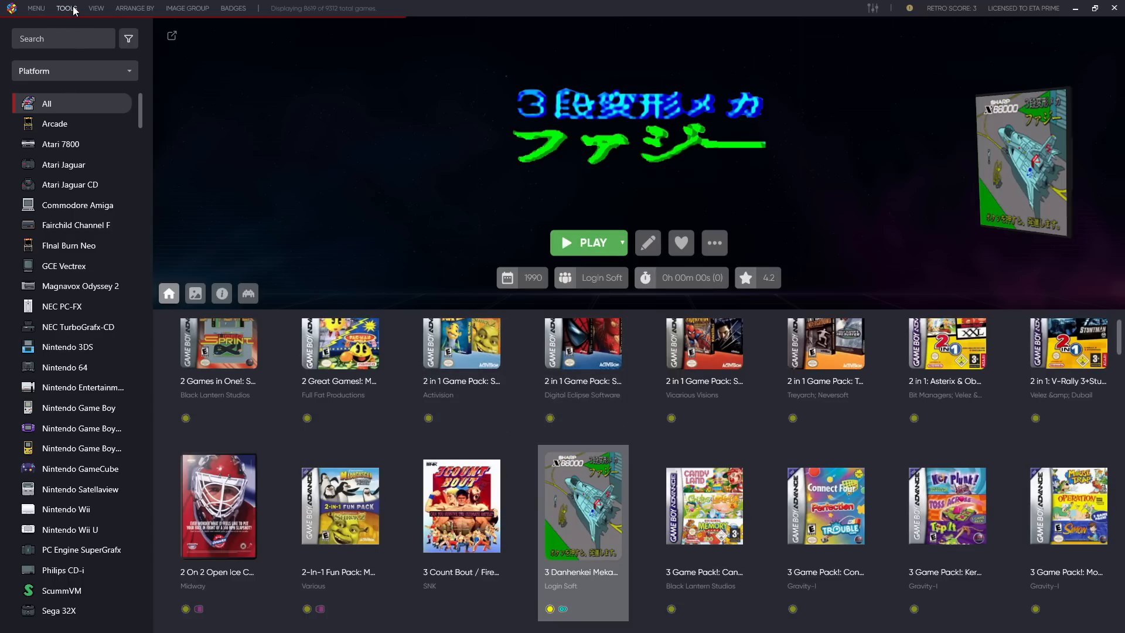
{"action": "left_click", "coordinate": [66, 8]}
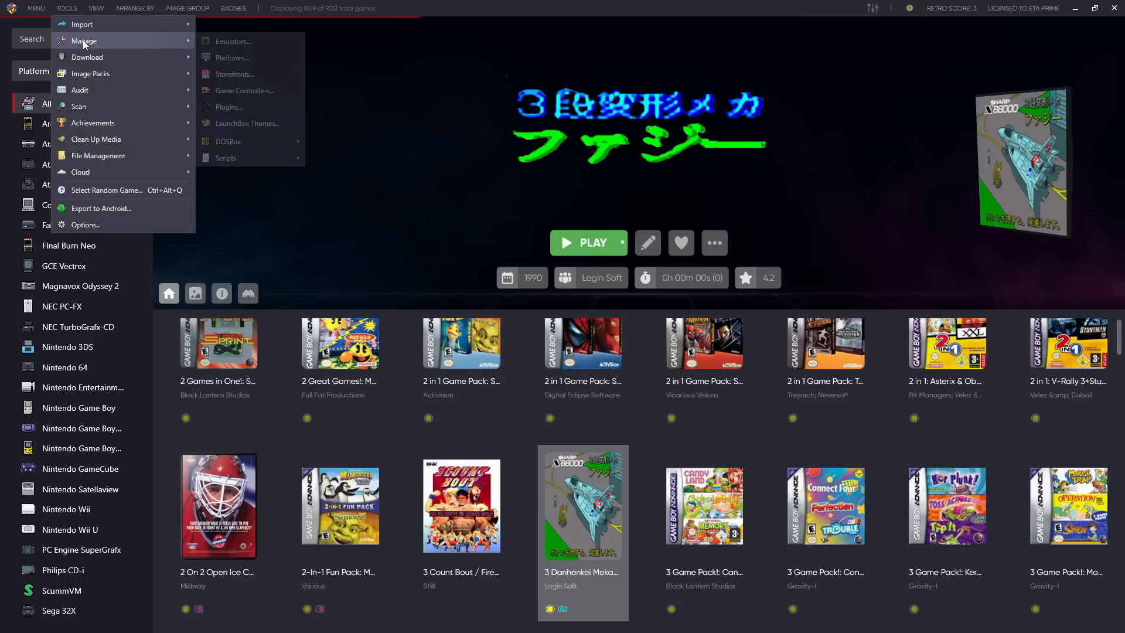
{"action": "mouse_move", "coordinate": [226, 106]}
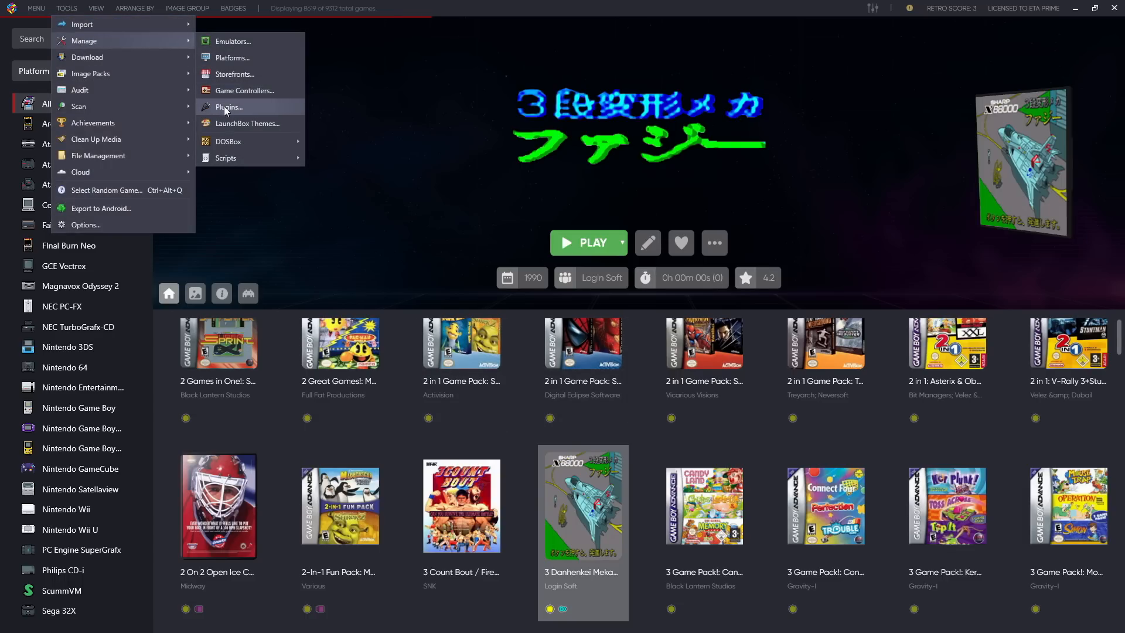
{"action": "left_click", "coordinate": [226, 106]}
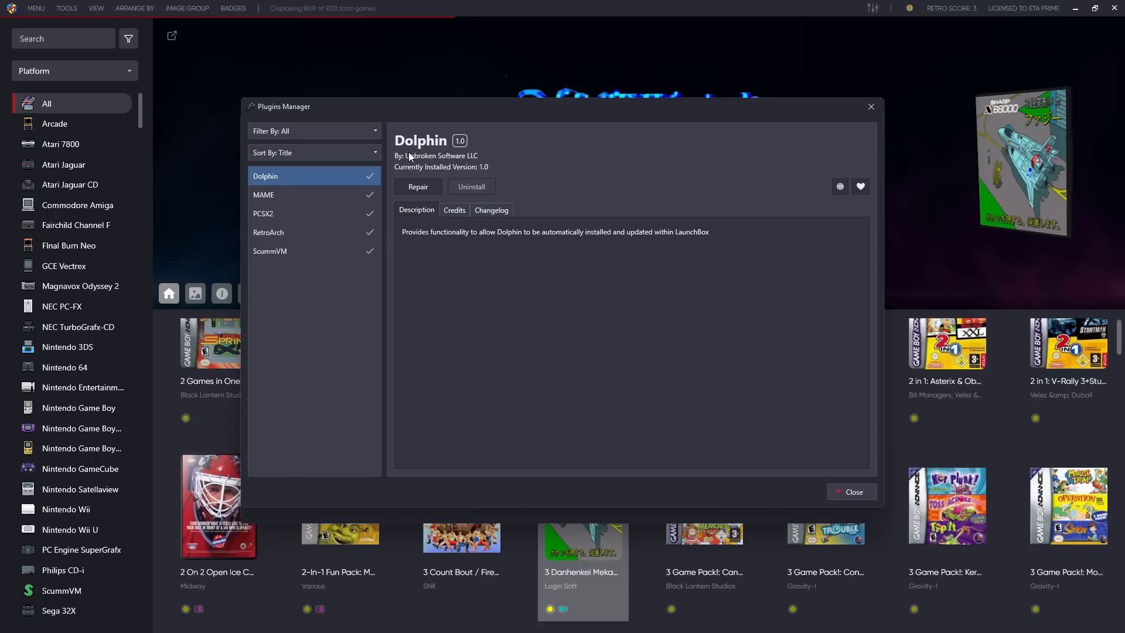
{"action": "mouse_move", "coordinate": [413, 256]}
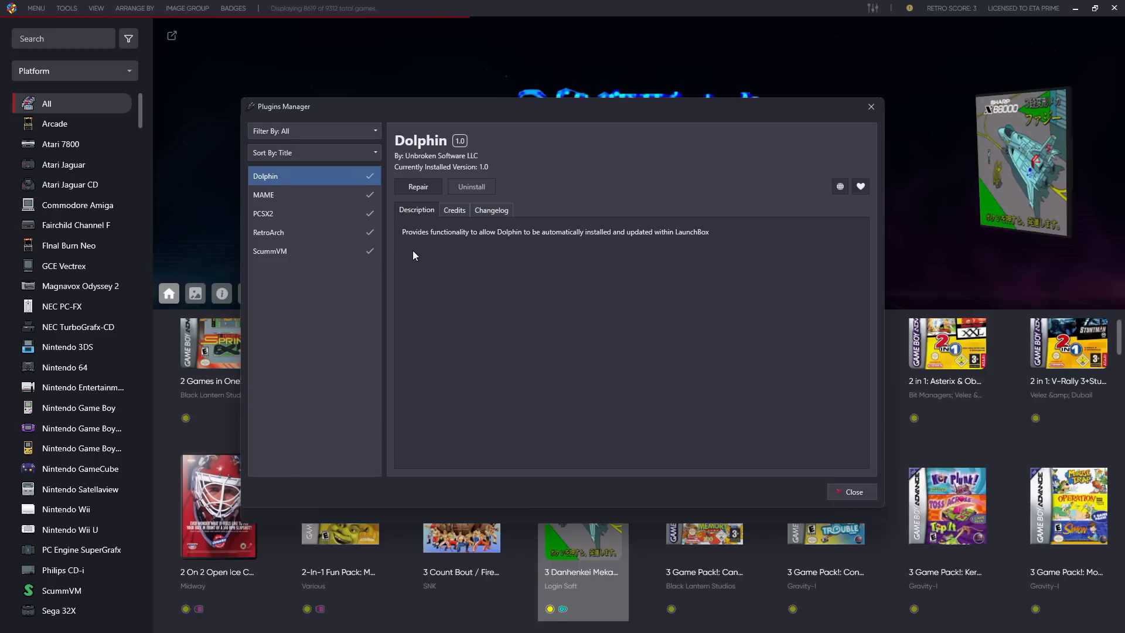
{"action": "mouse_move", "coordinate": [457, 250]}
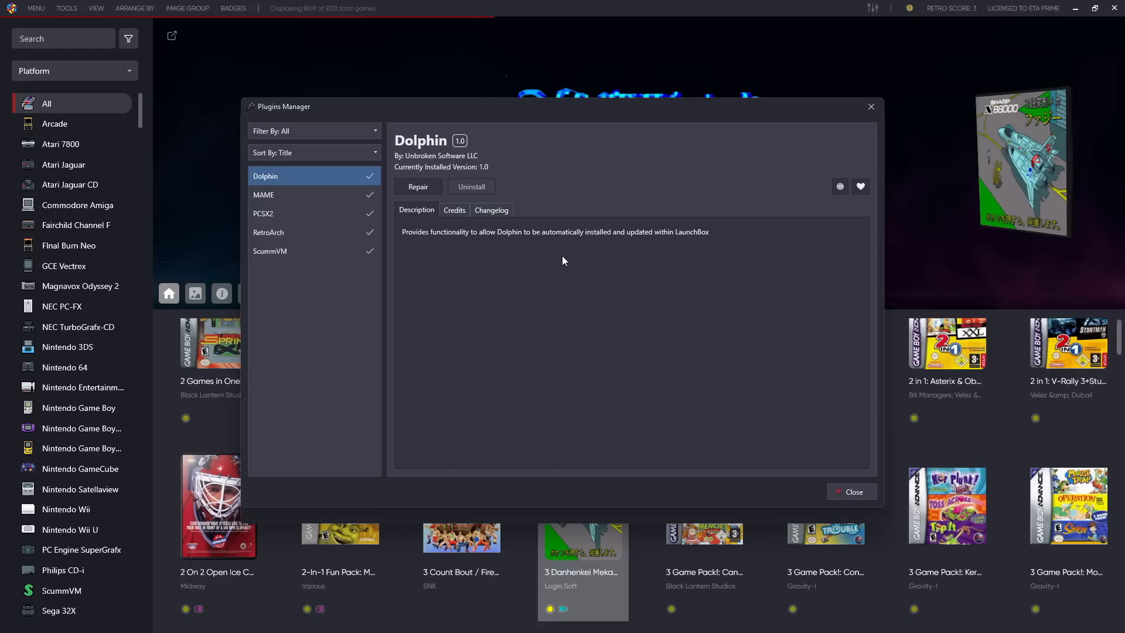
{"action": "mouse_move", "coordinate": [693, 246]}
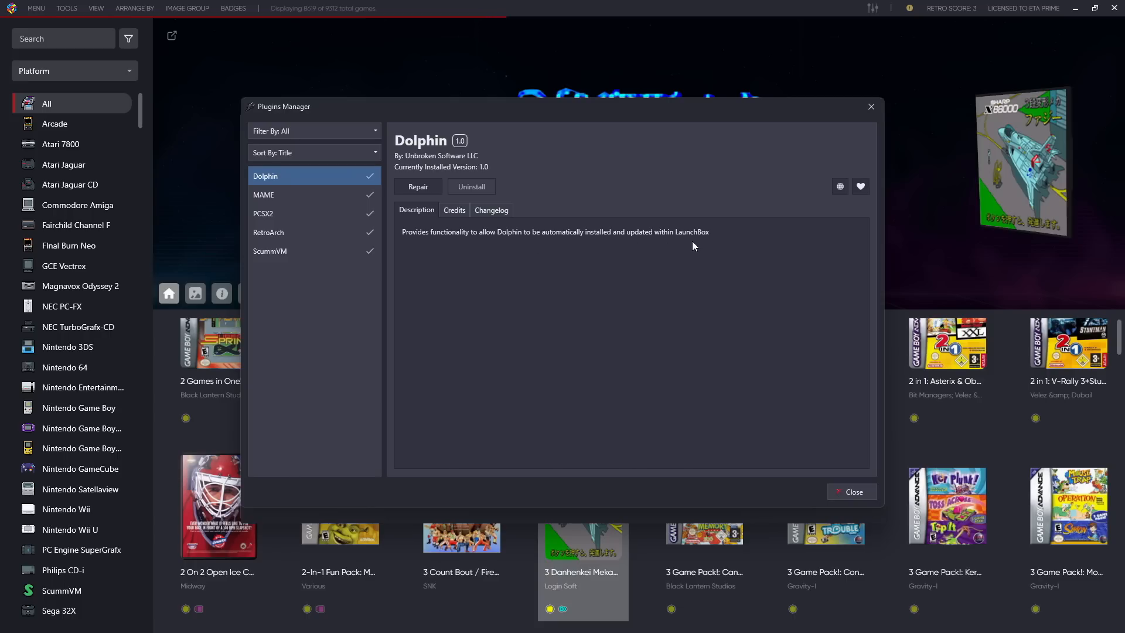
View the MAME, PCSX2 and ScummVM plugin details
{"action": "left_click", "coordinate": [263, 194]}
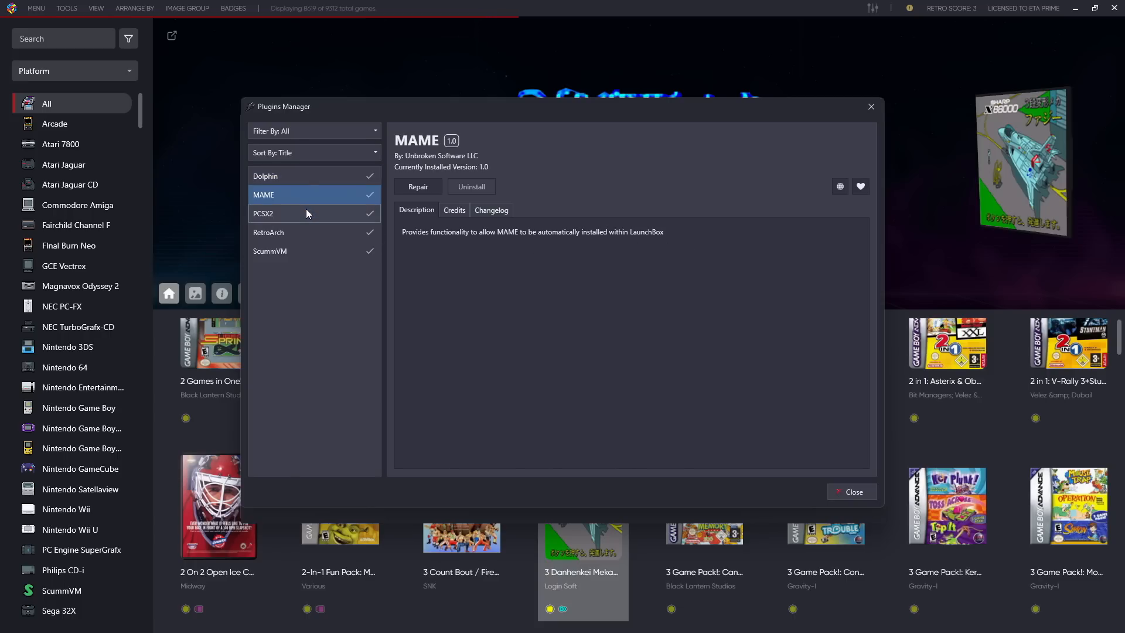
{"action": "left_click", "coordinate": [287, 213]}
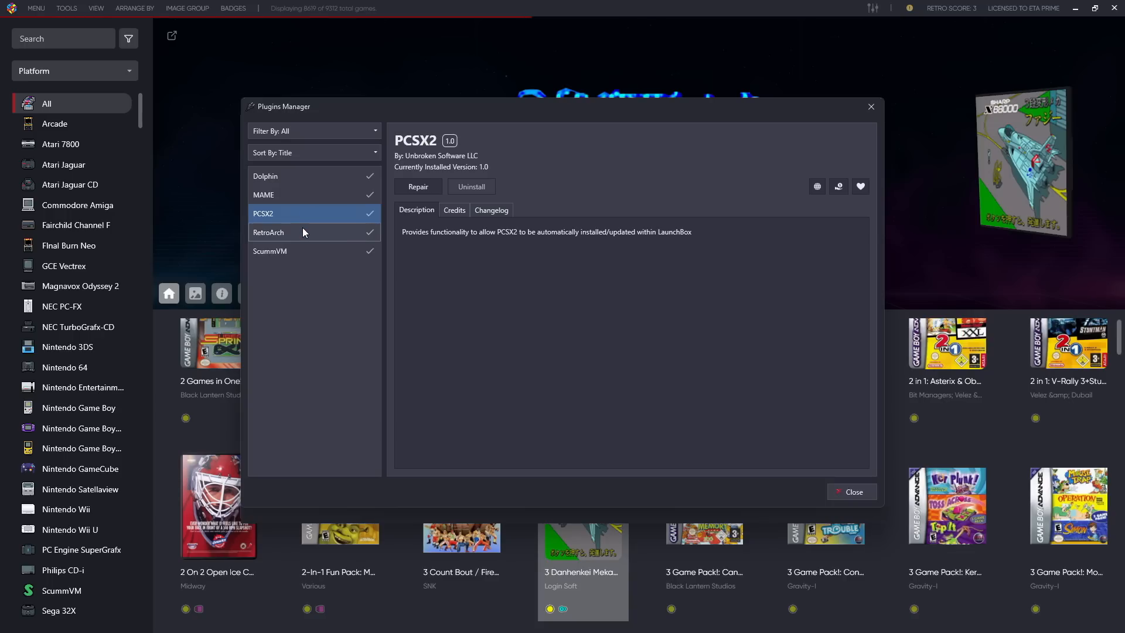
{"action": "left_click", "coordinate": [270, 252]}
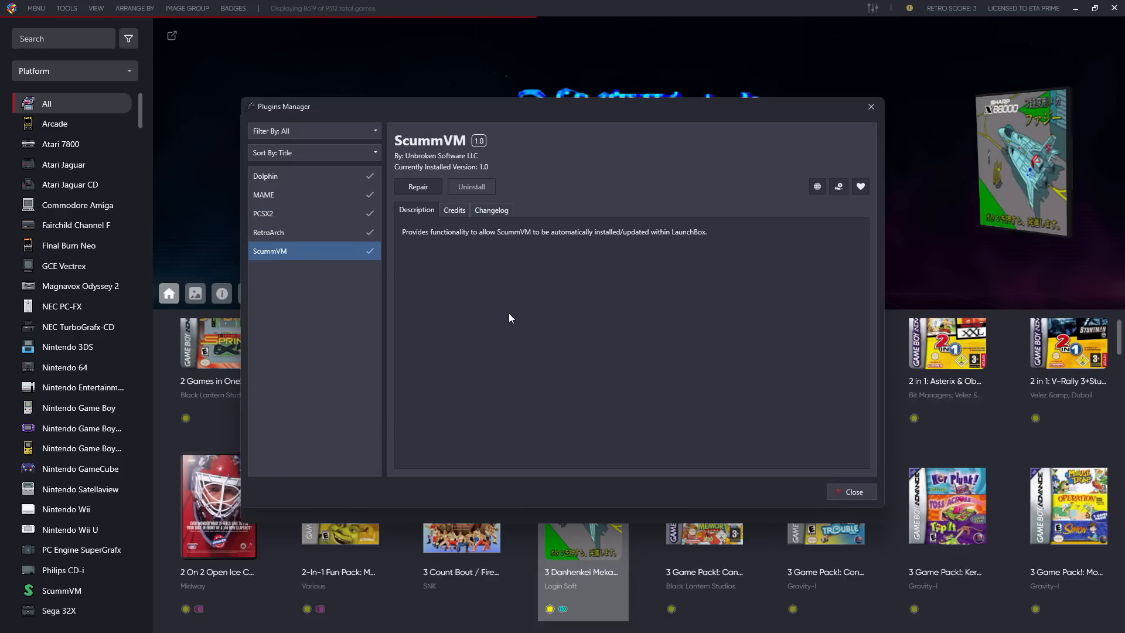
{"action": "mouse_move", "coordinate": [306, 252]}
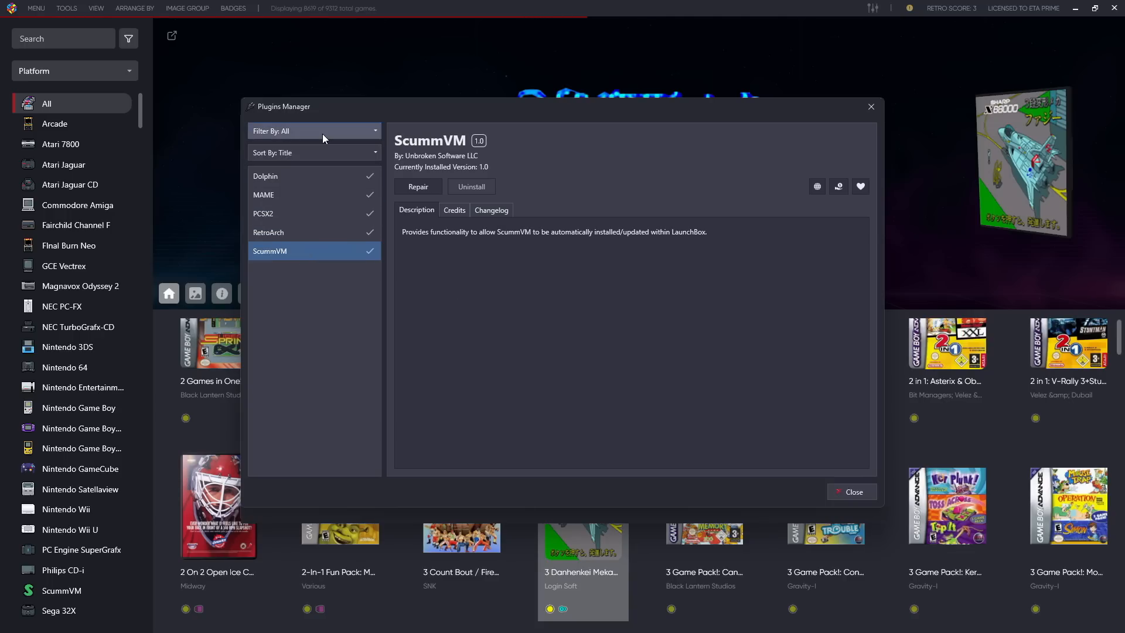
Filter the plugin list by Updates Available, then Not Installed, then Installed
{"action": "left_click", "coordinate": [313, 130]}
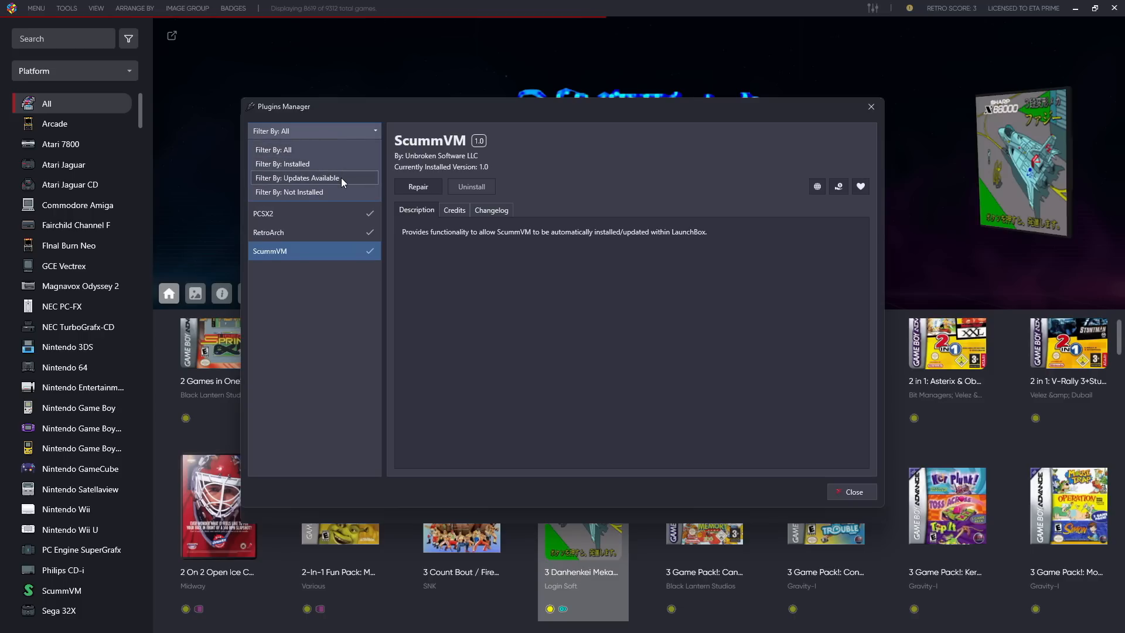
{"action": "left_click", "coordinate": [297, 177]}
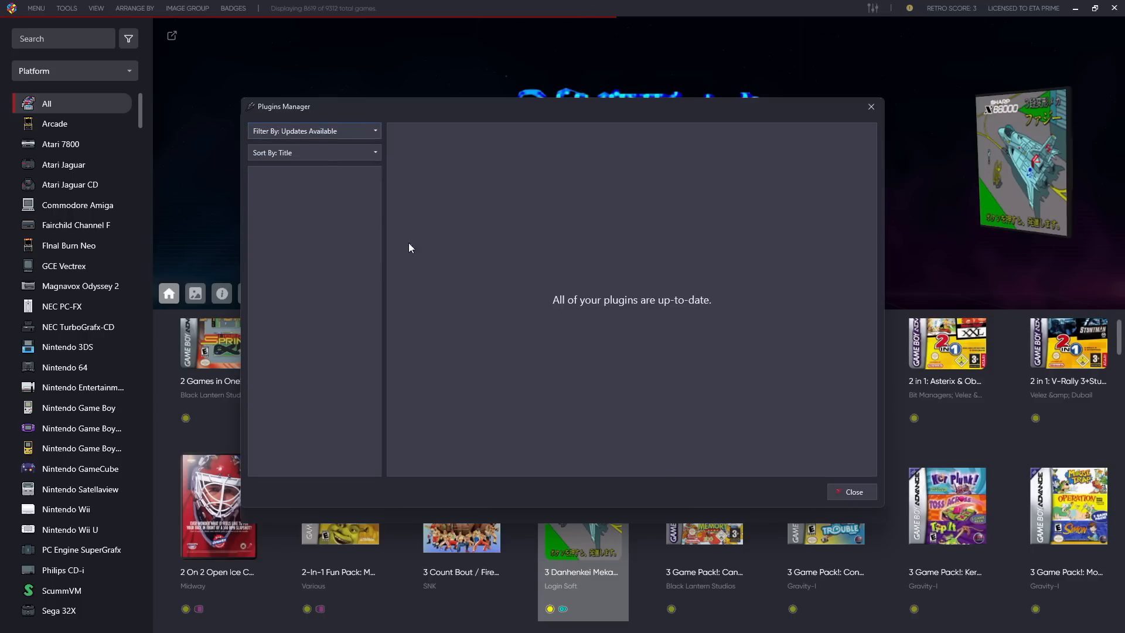
{"action": "left_click", "coordinate": [314, 131]}
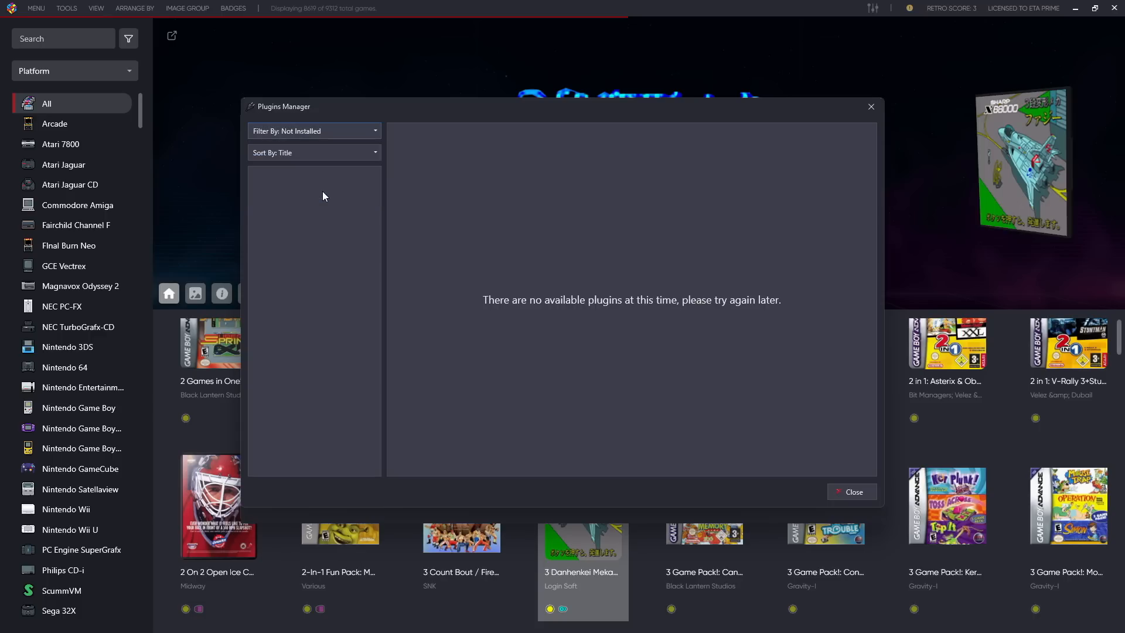
{"action": "left_click", "coordinate": [312, 152]}
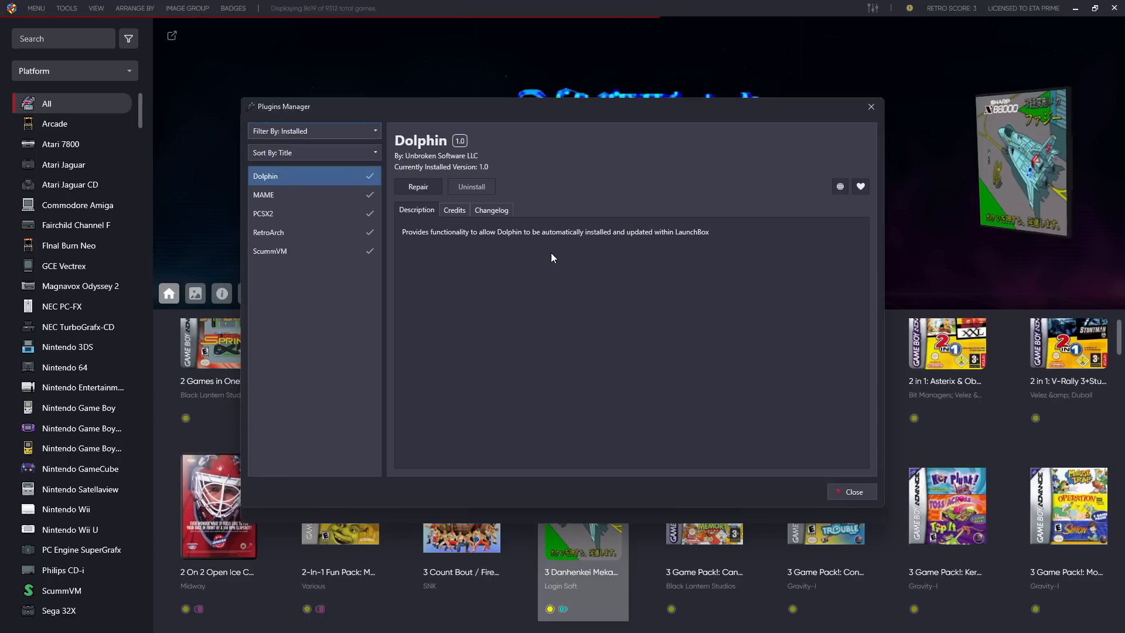
{"action": "mouse_move", "coordinate": [563, 333]}
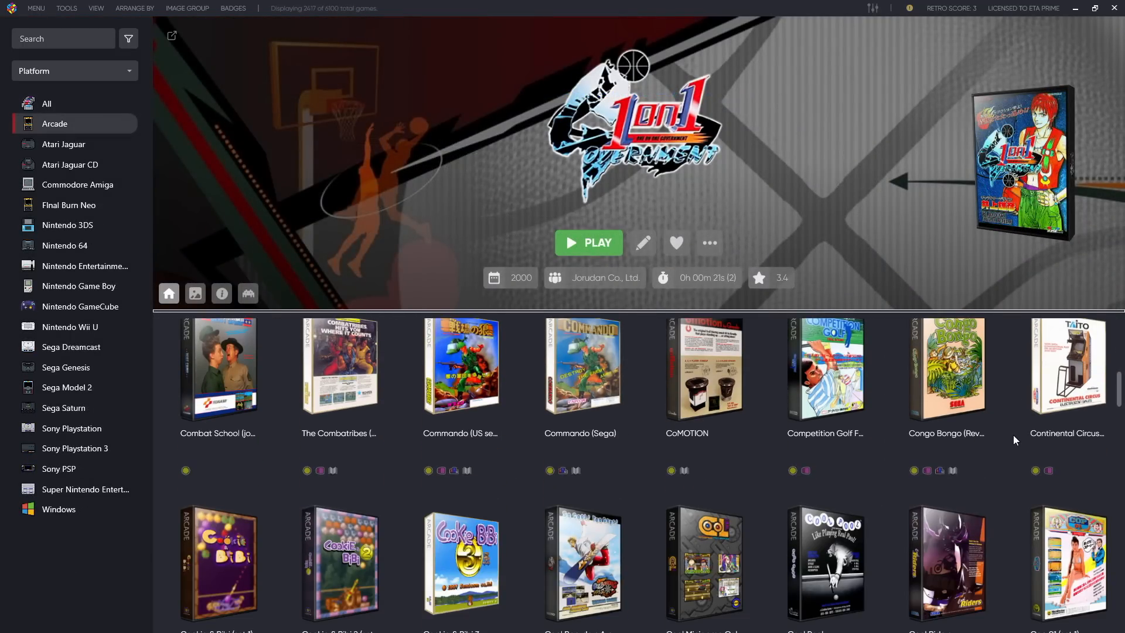
{"action": "scroll", "scroll_direction": "down", "scroll_amount": 3}
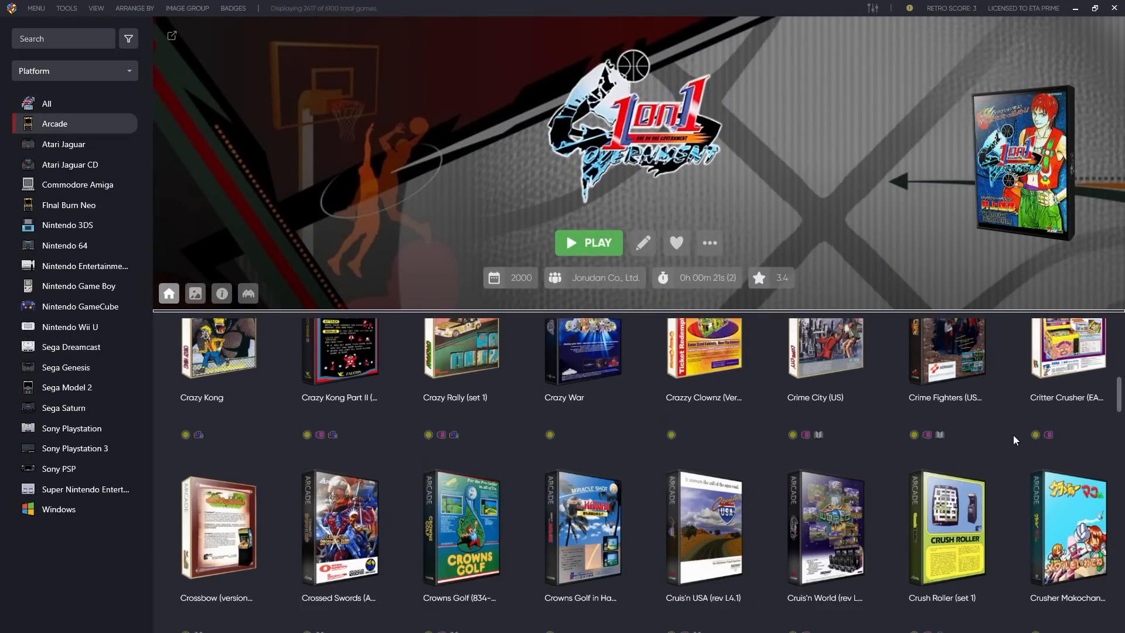
{"action": "scroll", "scroll_direction": "down", "scroll_amount": 3}
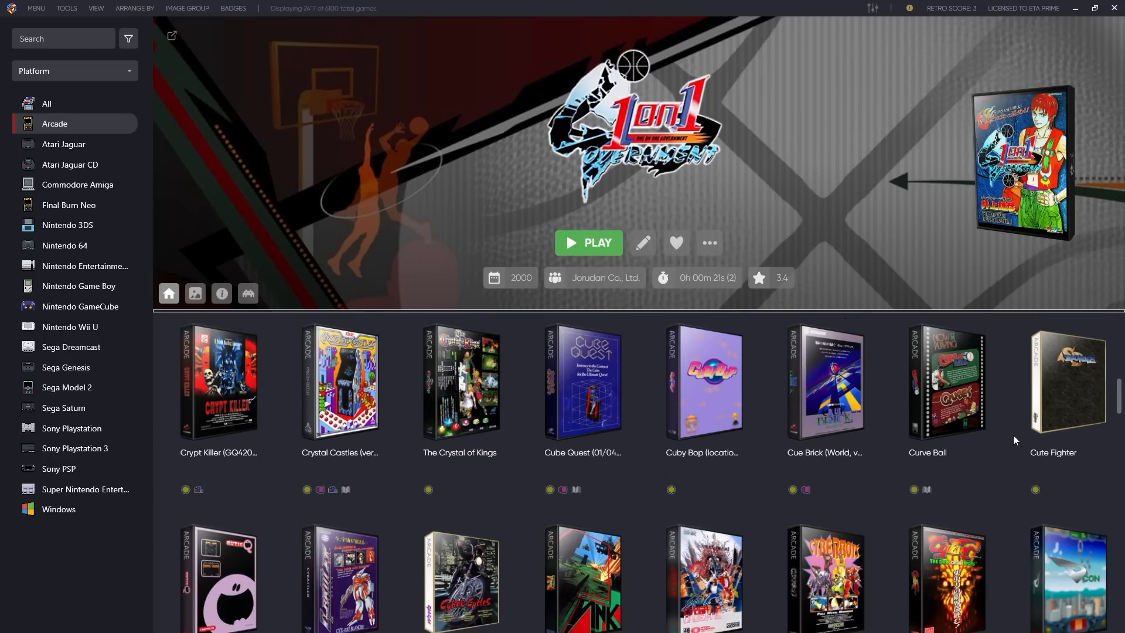
{"action": "scroll", "scroll_direction": "down", "scroll_amount": 3}
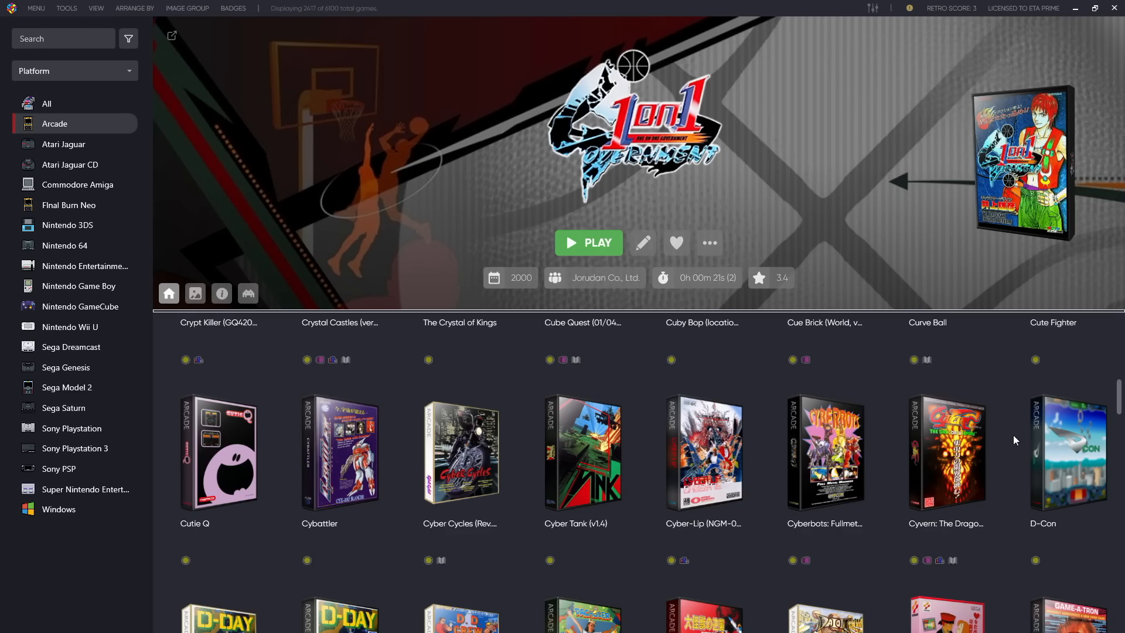
{"action": "scroll", "scroll_direction": "down", "scroll_amount": 3}
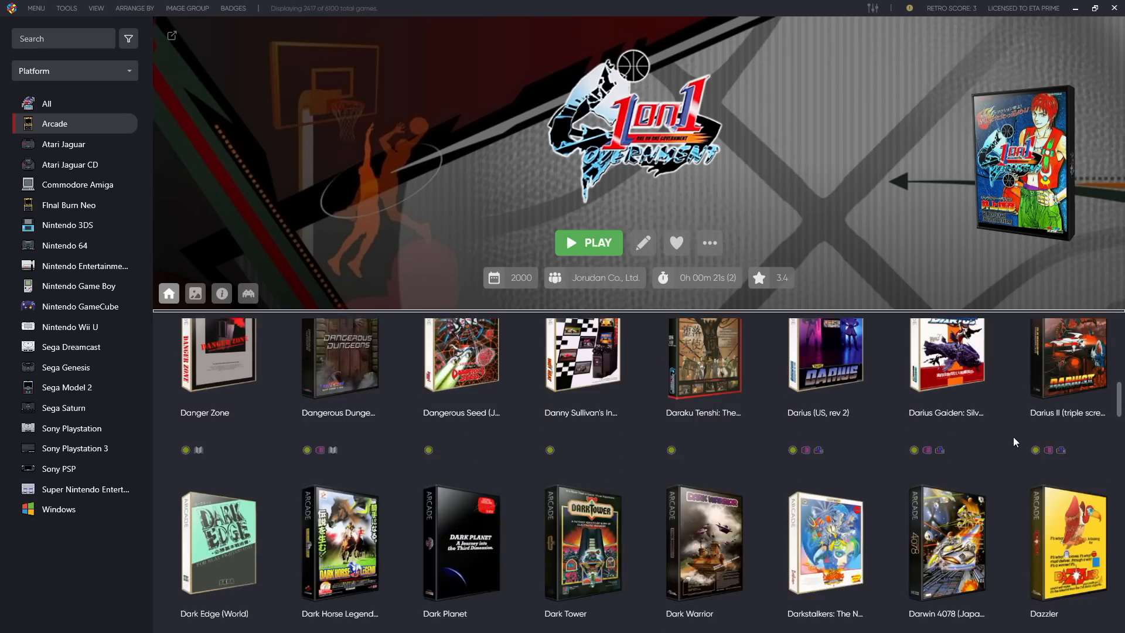